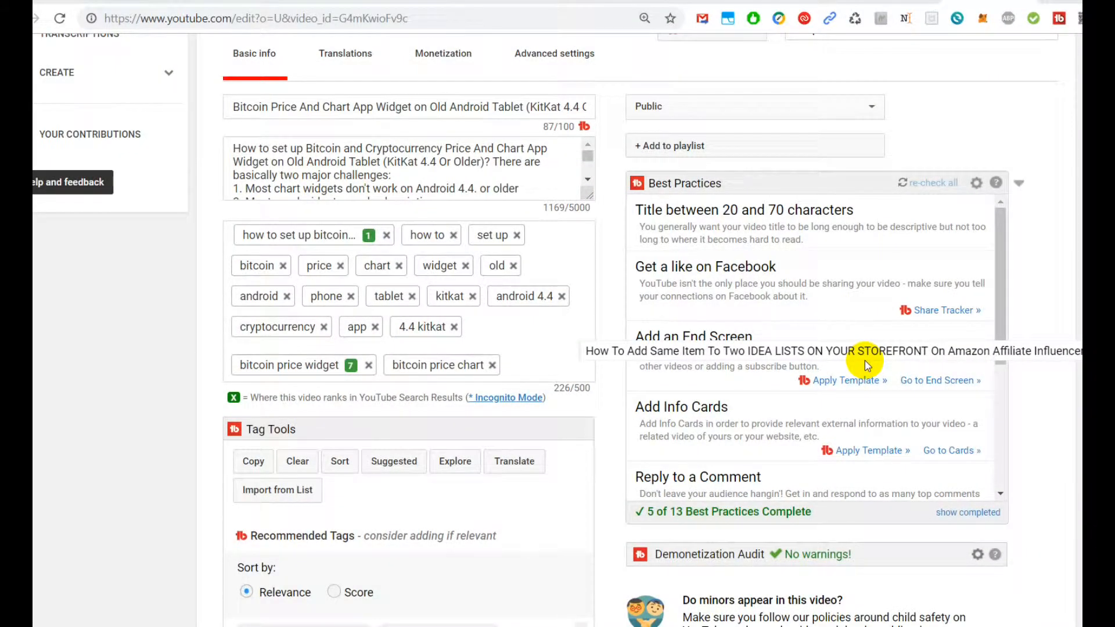
pyautogui.moveTo(521, 343)
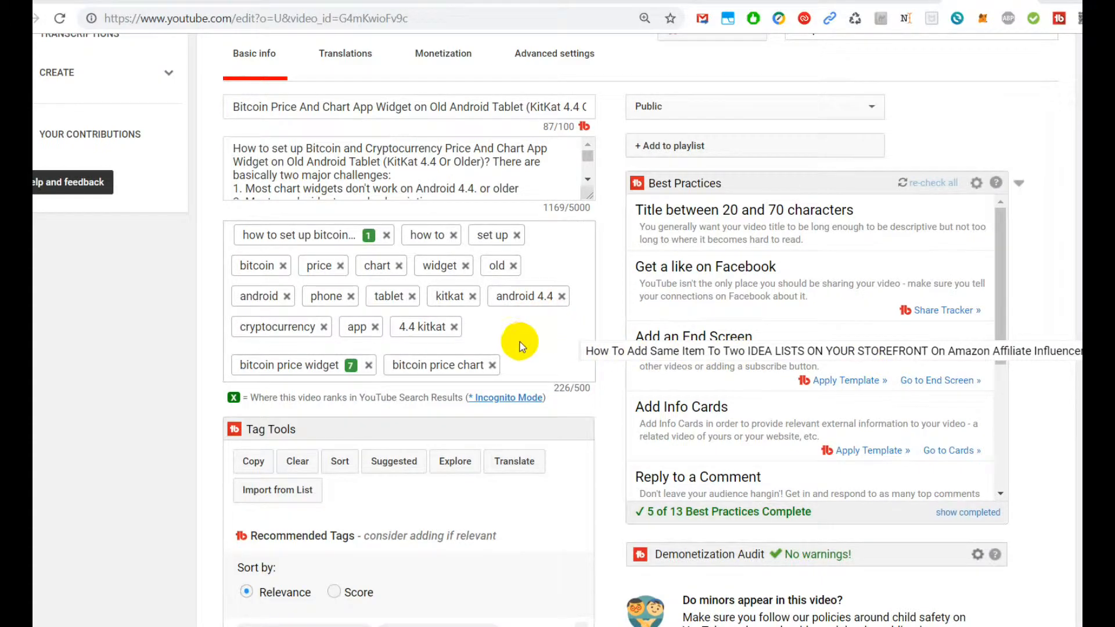
pyautogui.moveTo(518, 328)
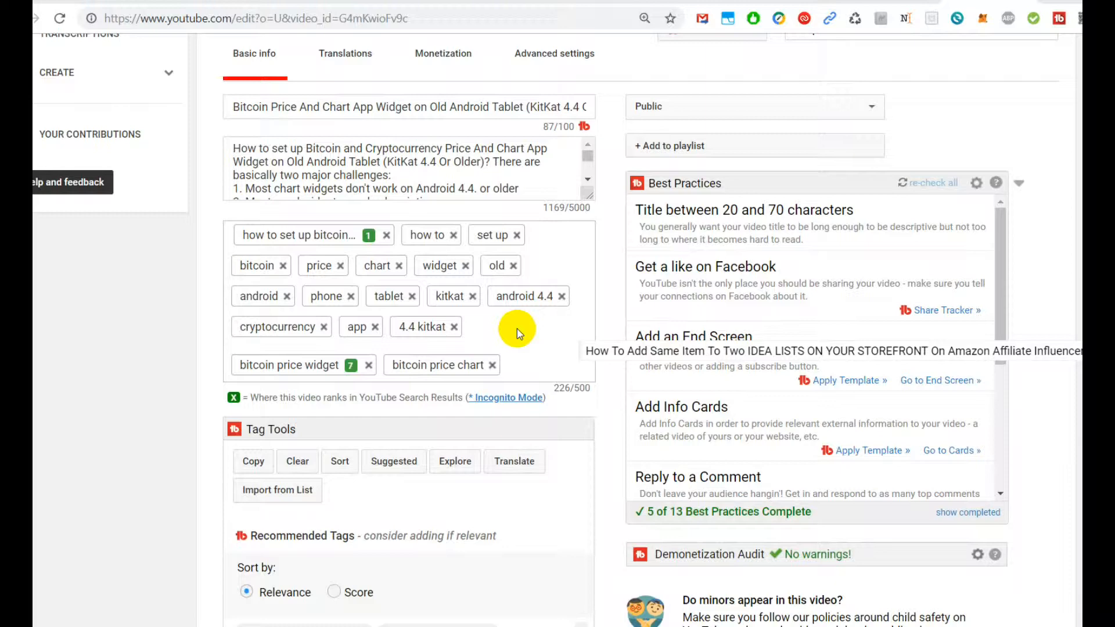
pyautogui.moveTo(507, 336)
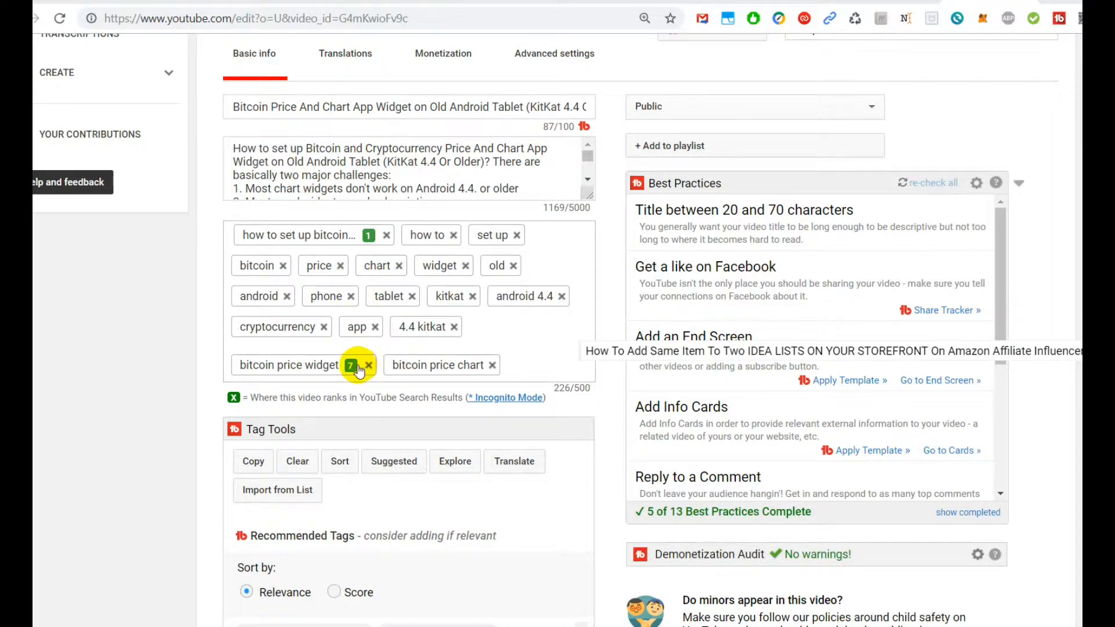
pyautogui.moveTo(368, 235)
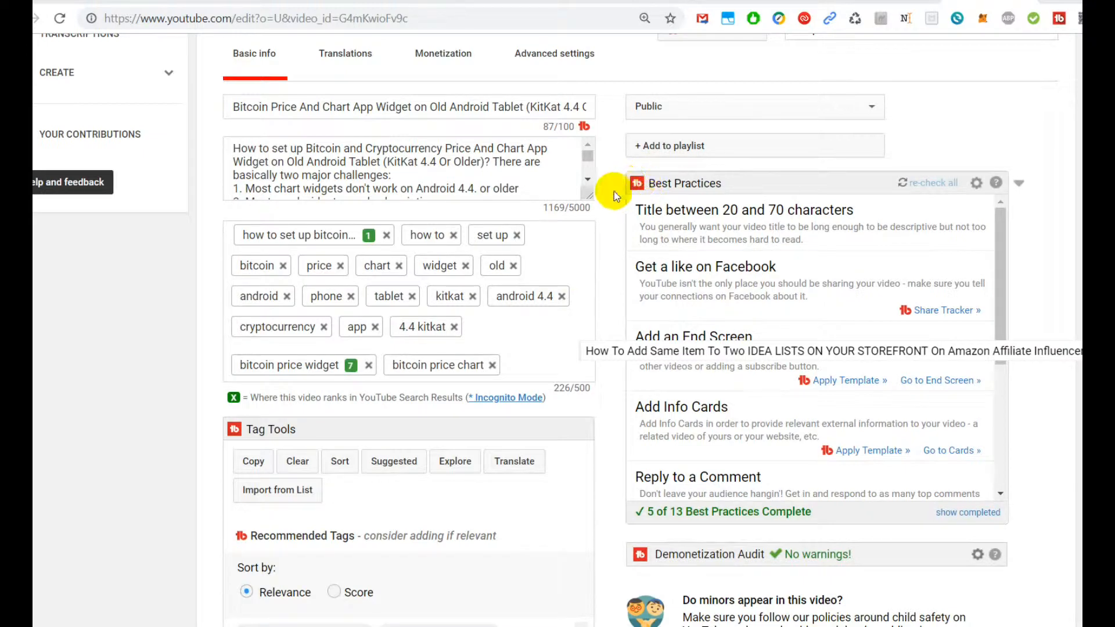
pyautogui.moveTo(509, 376)
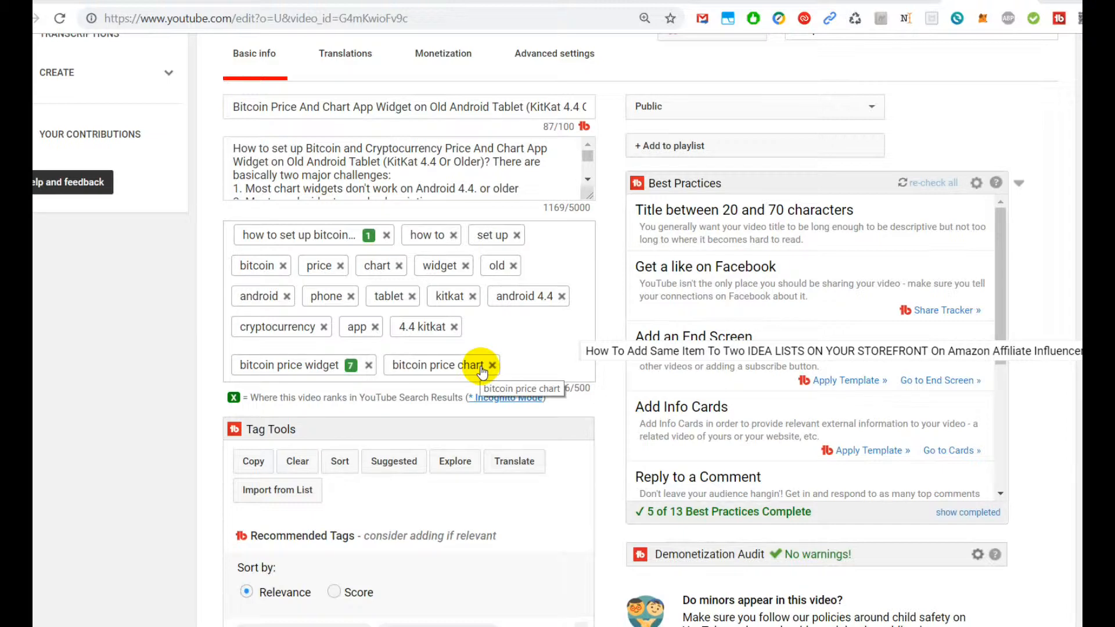
pyautogui.moveTo(471, 365)
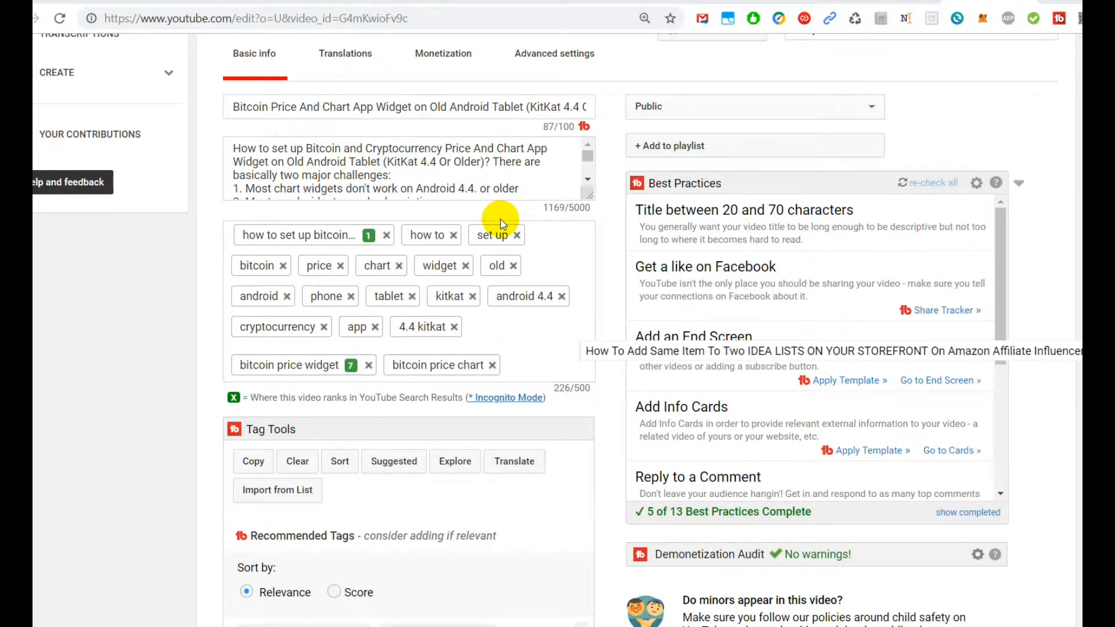
pyautogui.moveTo(631, 266)
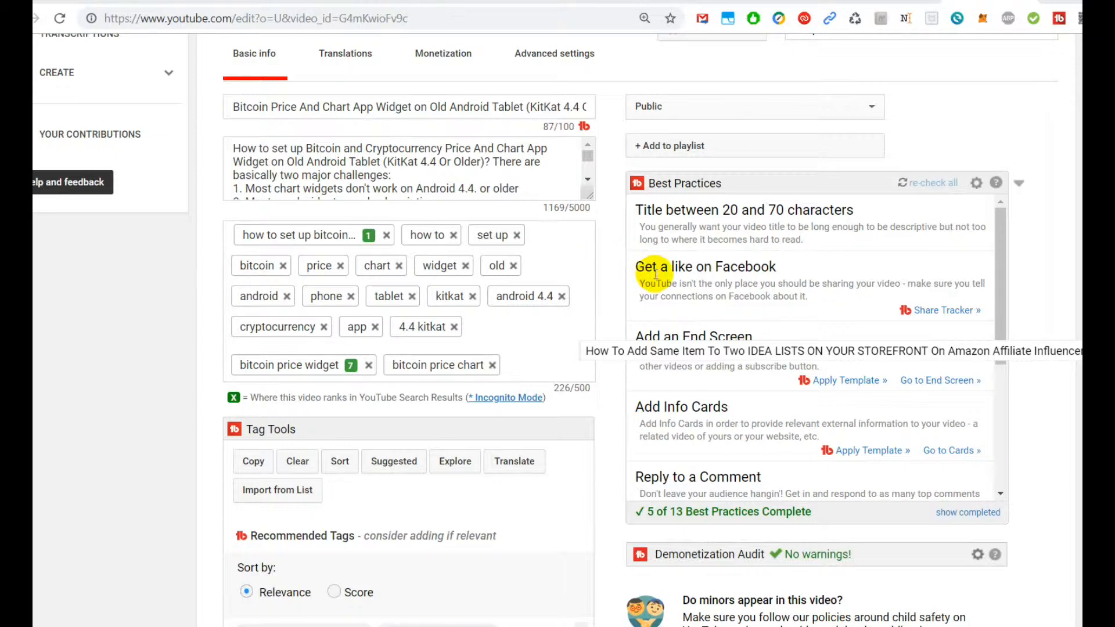
pyautogui.moveTo(606, 271)
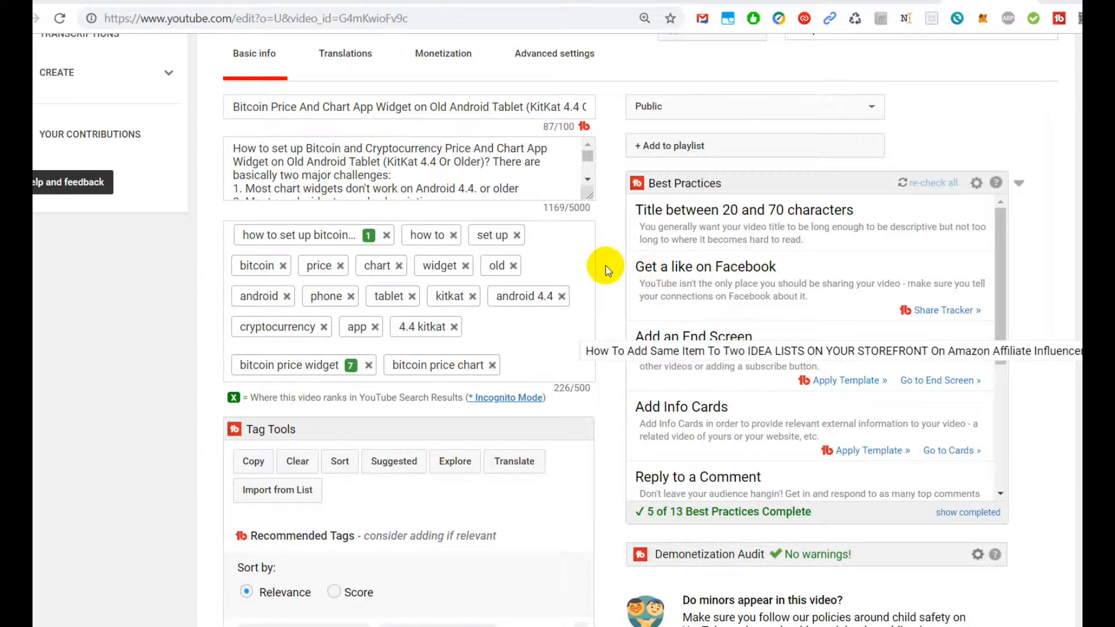
pyautogui.moveTo(626, 277)
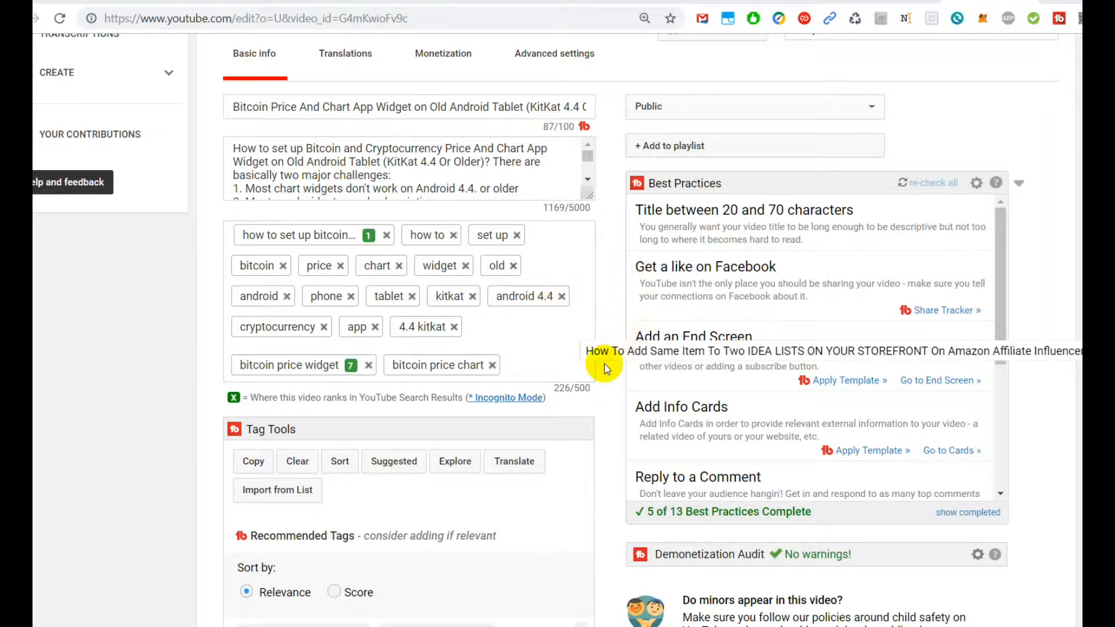
pyautogui.moveTo(570, 346)
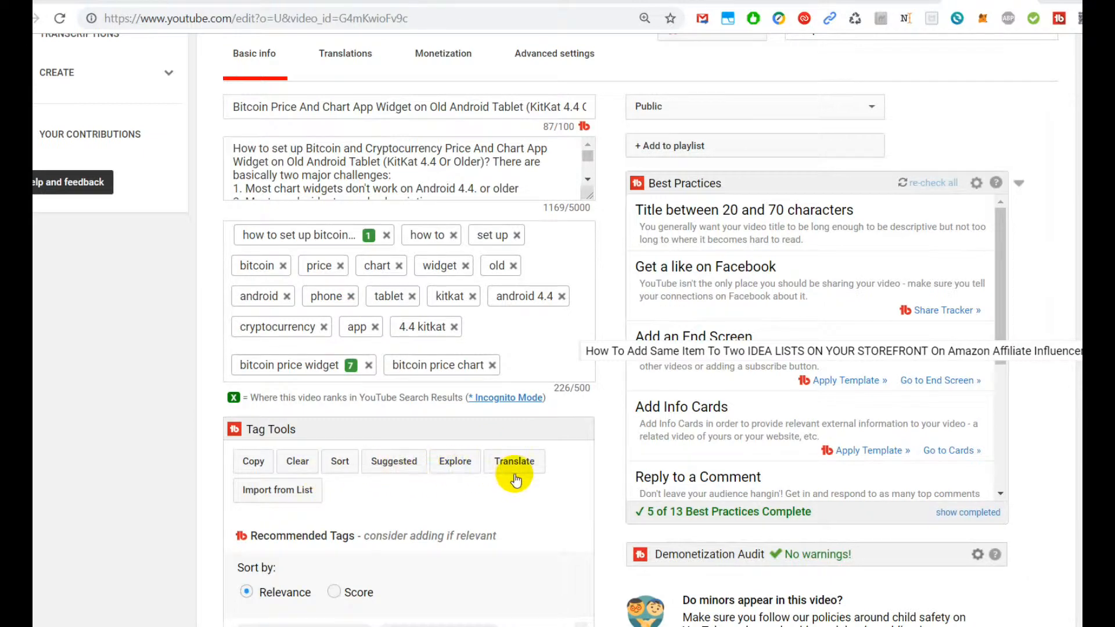
pyautogui.moveTo(418, 503)
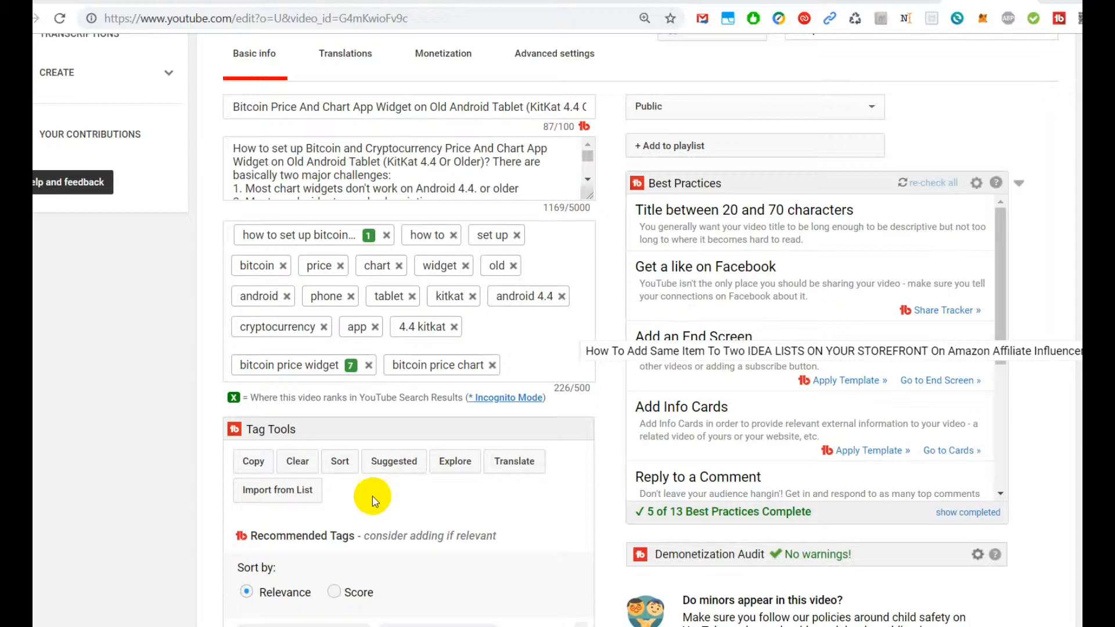
pyautogui.moveTo(230, 448)
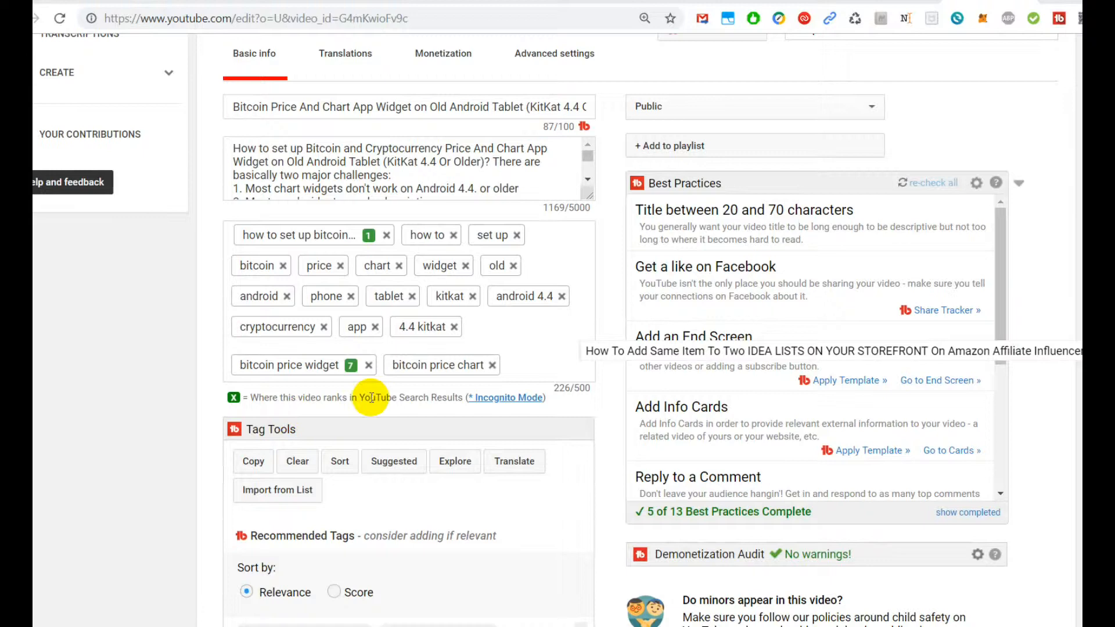
pyautogui.moveTo(376, 274)
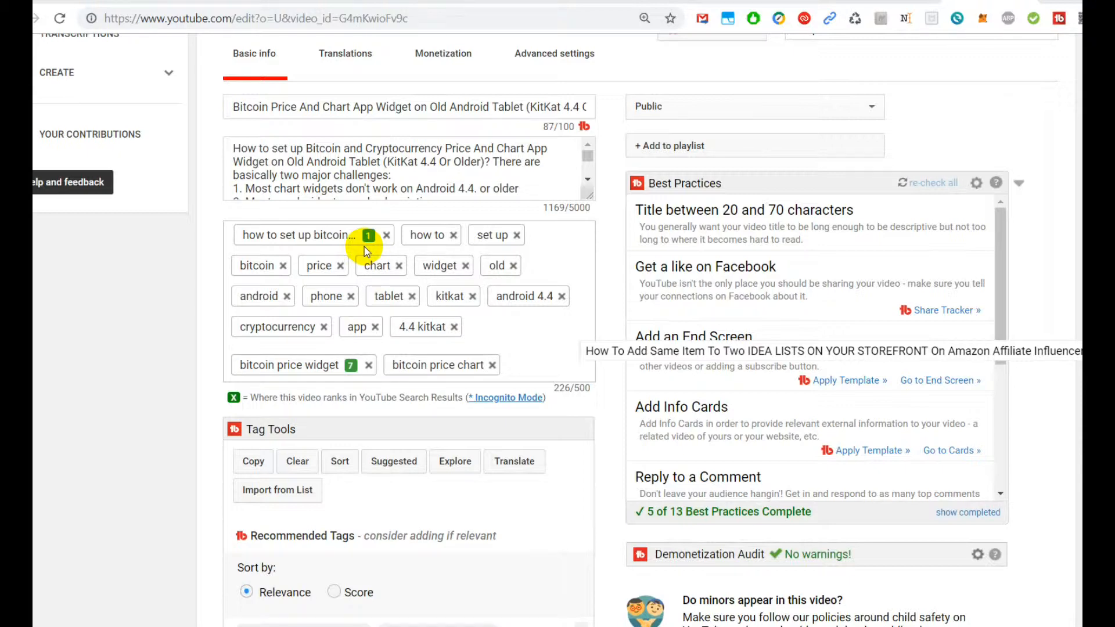
pyautogui.moveTo(502, 316)
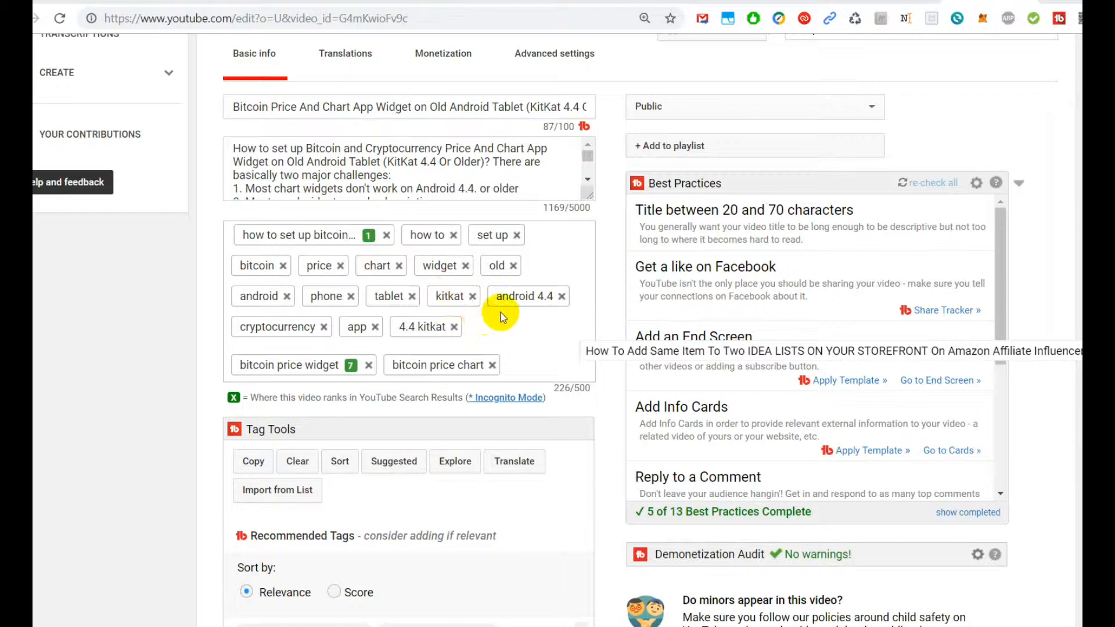
pyautogui.moveTo(512, 316)
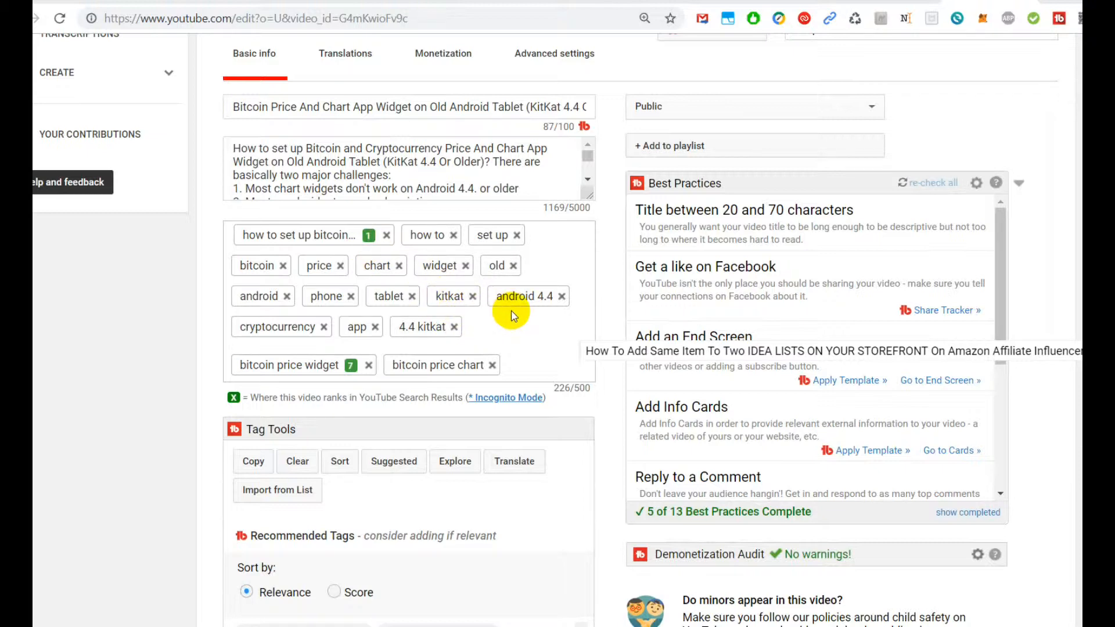
pyautogui.moveTo(502, 334)
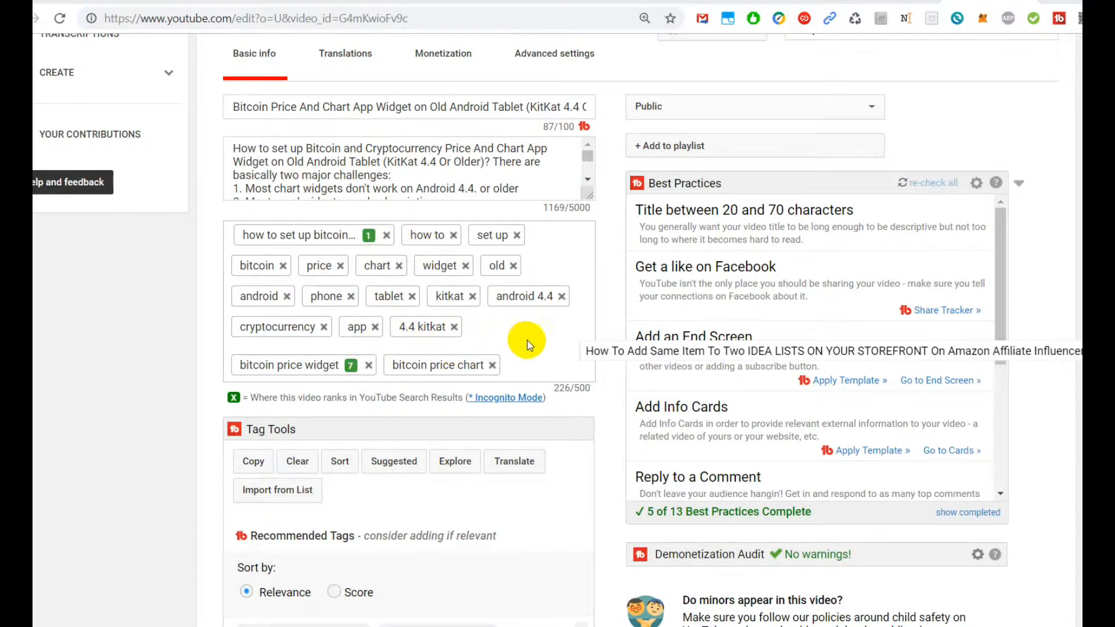
pyautogui.moveTo(534, 341)
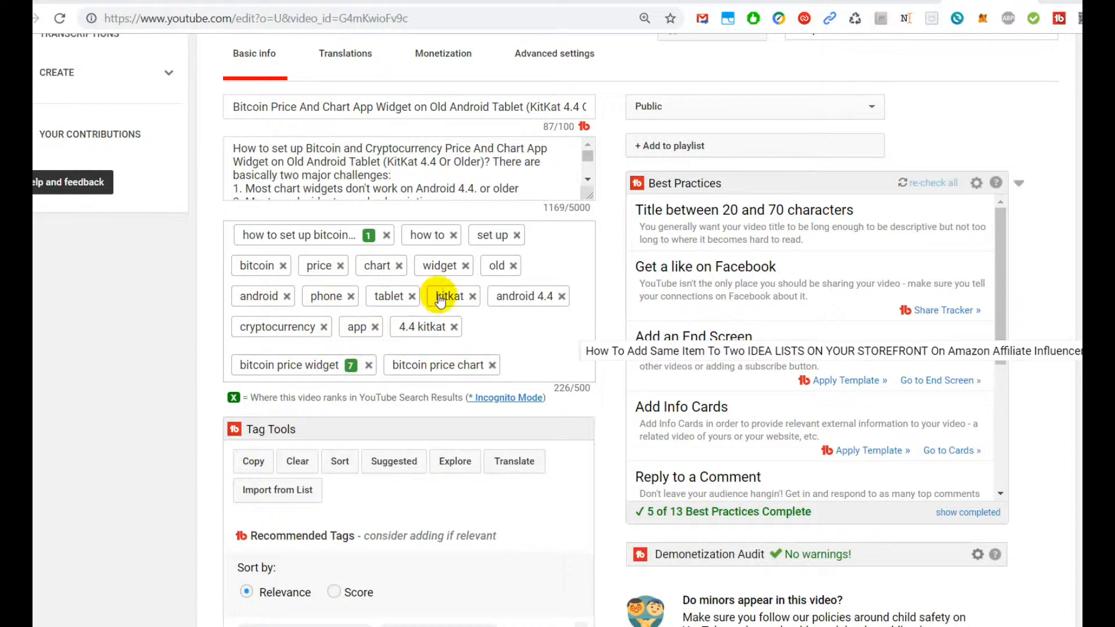
pyautogui.moveTo(414, 326)
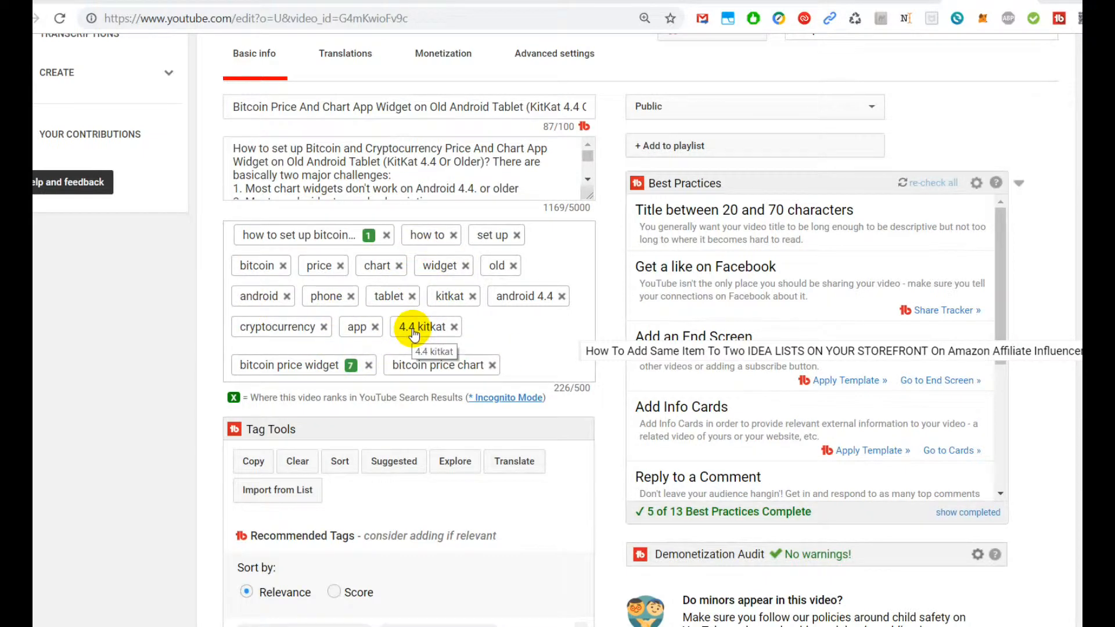
pyautogui.moveTo(326, 274)
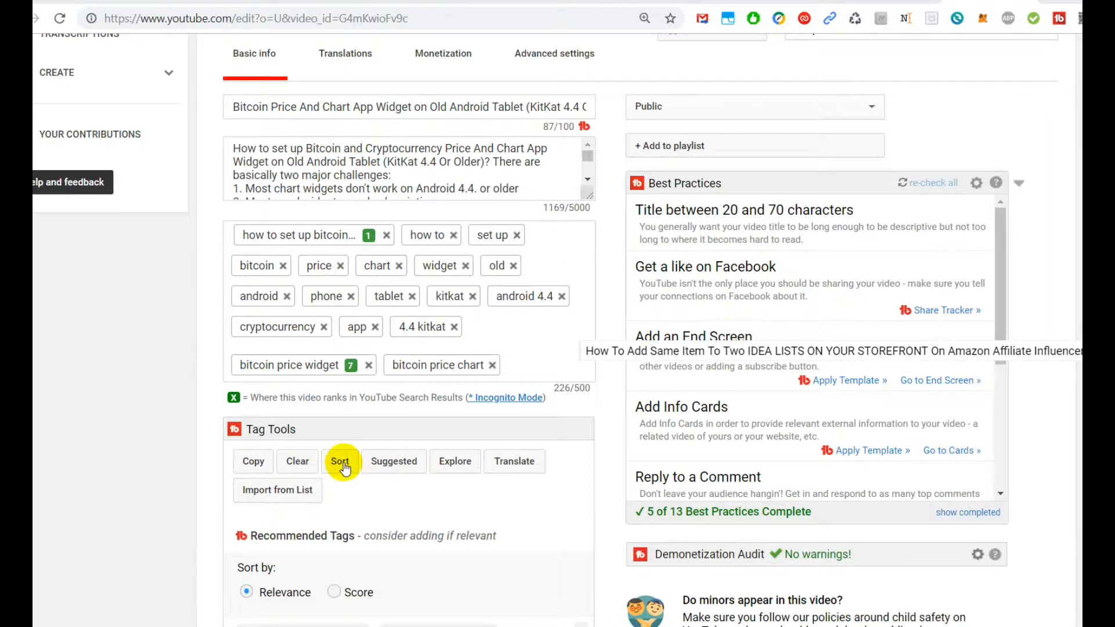
# Open the Tag Sorter and auto-sort the tags by rank, moving 'bitcoin price widget' second
pyautogui.click(340, 461)
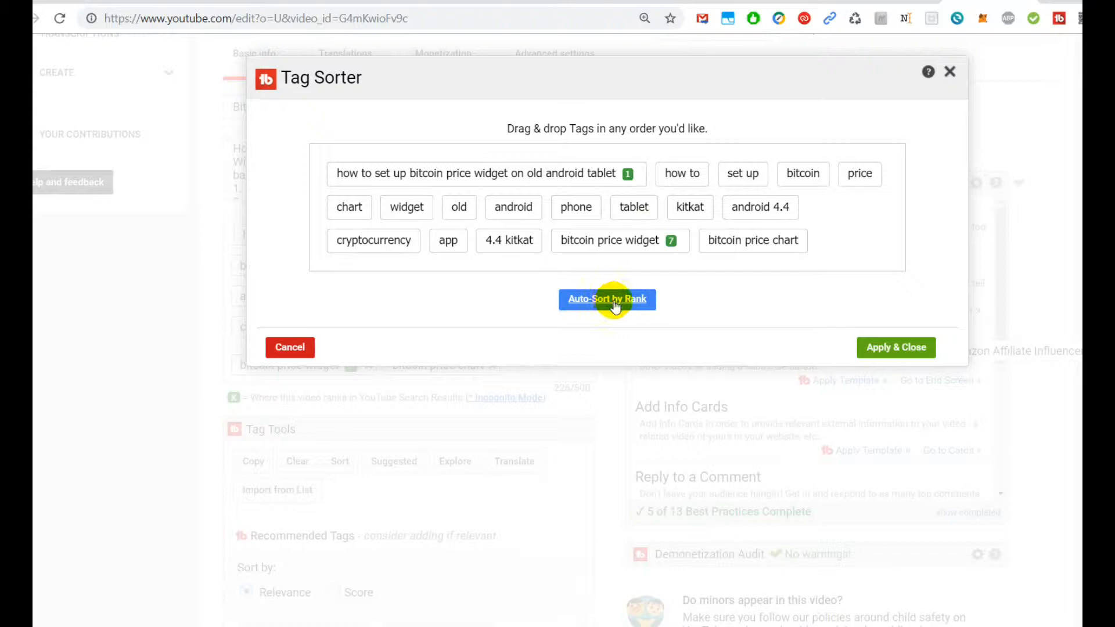
pyautogui.moveTo(648, 326)
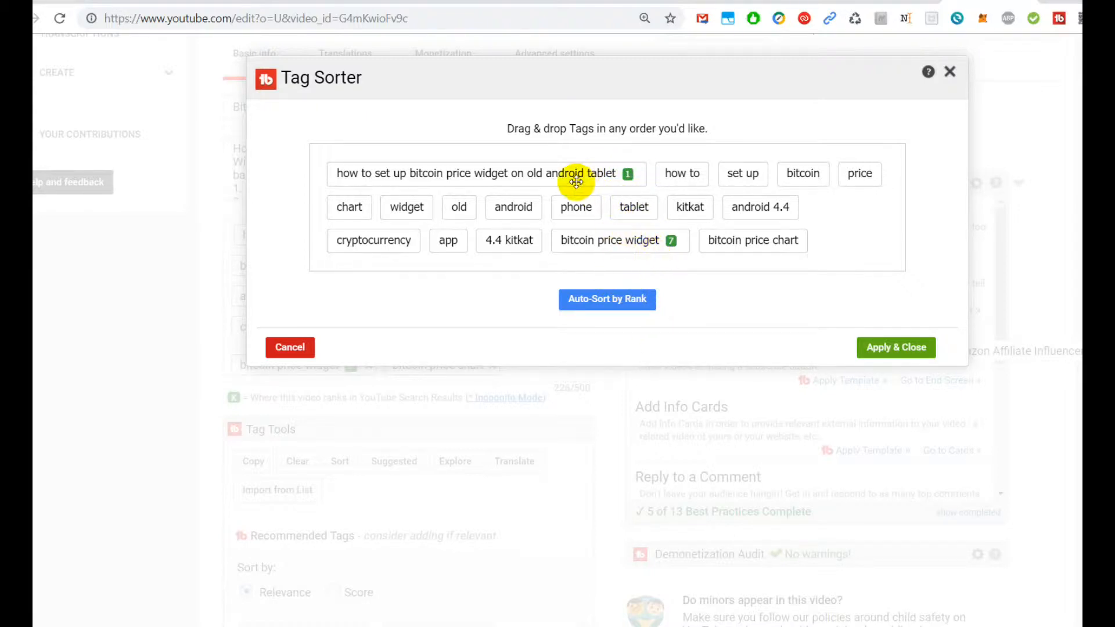
pyautogui.moveTo(669, 265)
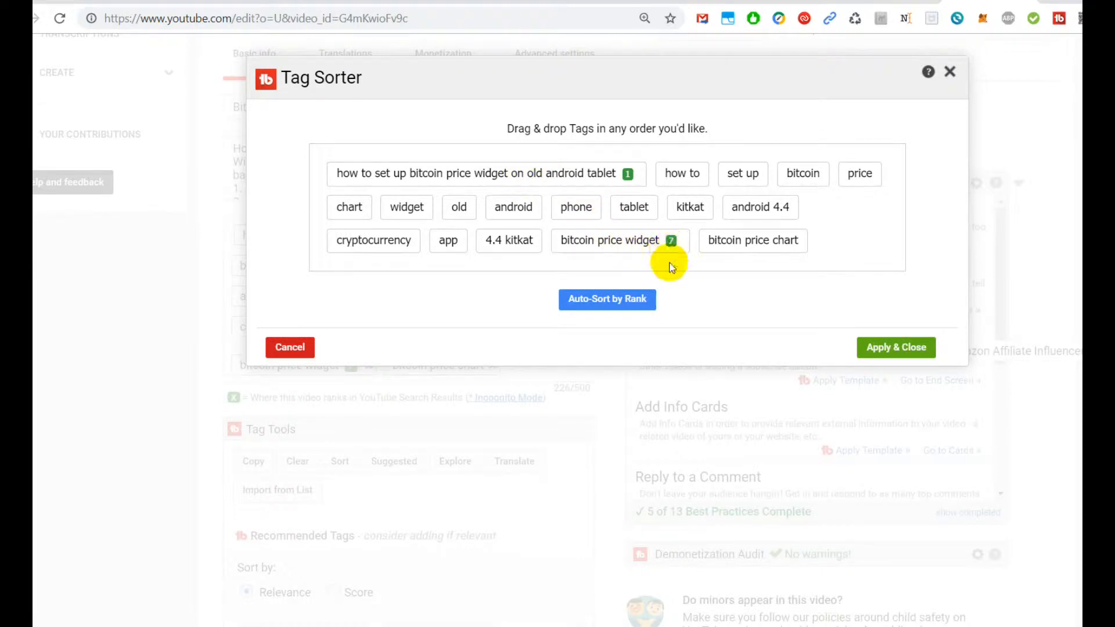
pyautogui.moveTo(679, 241)
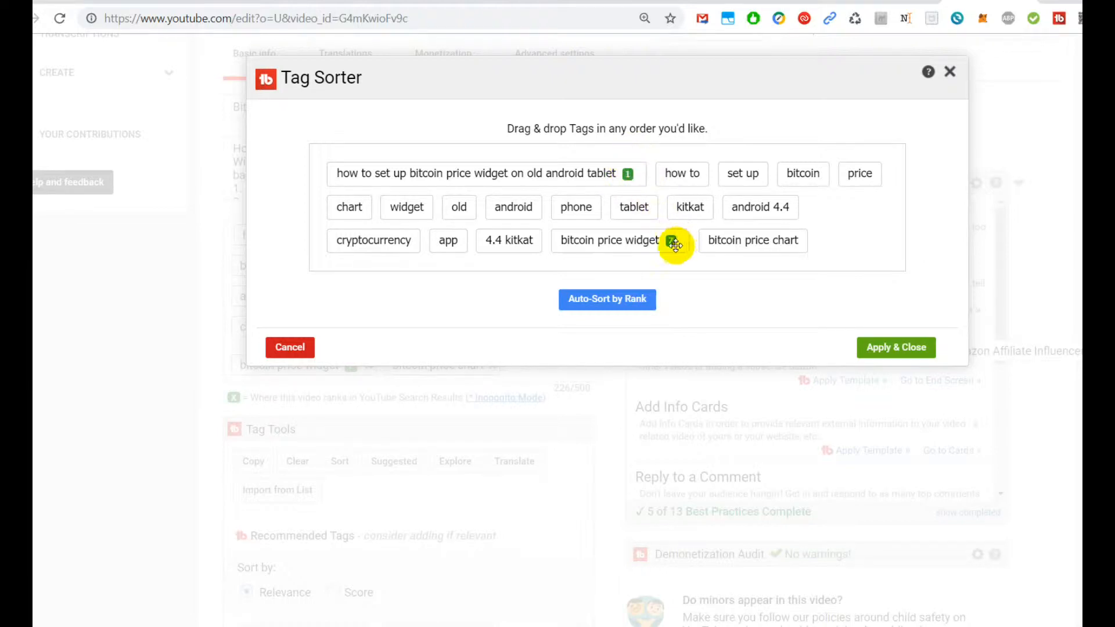
pyautogui.moveTo(667, 251)
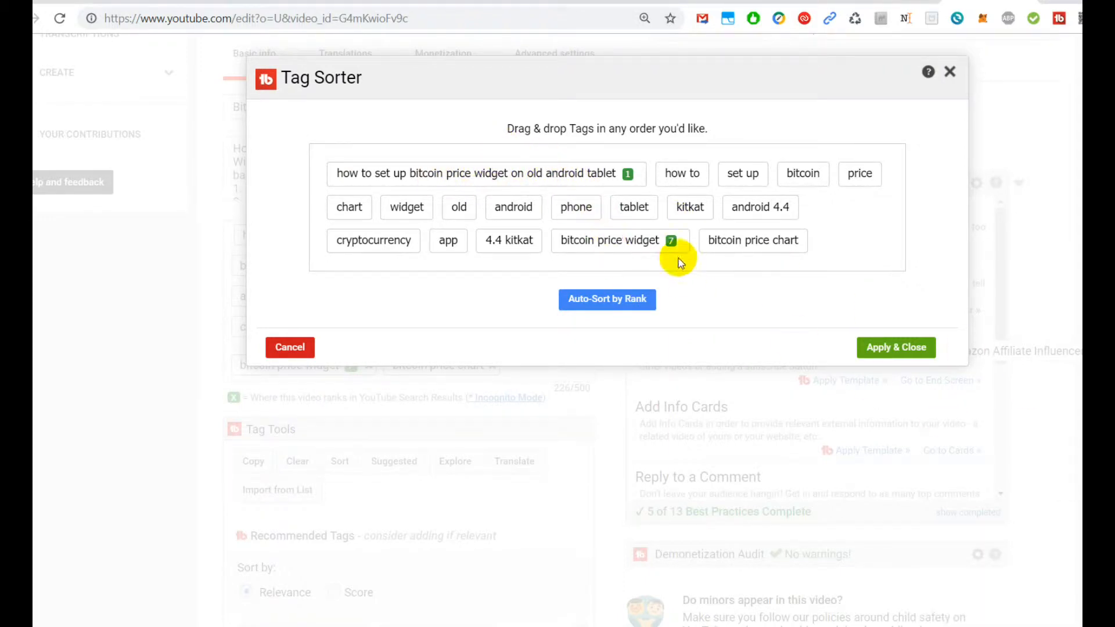
pyautogui.moveTo(609, 240)
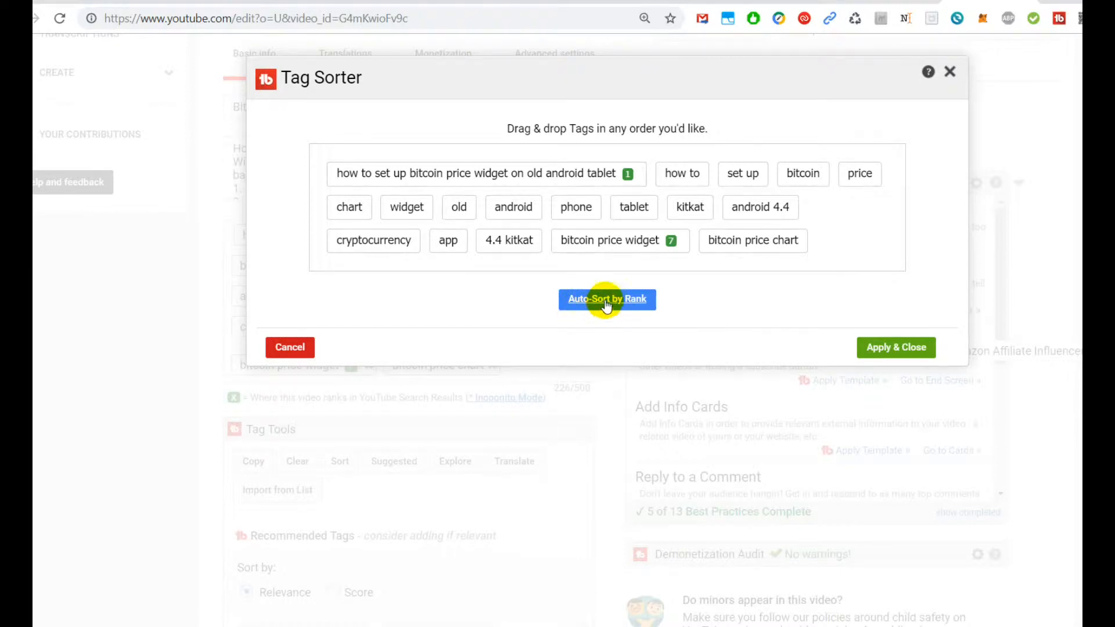
pyautogui.click(607, 299)
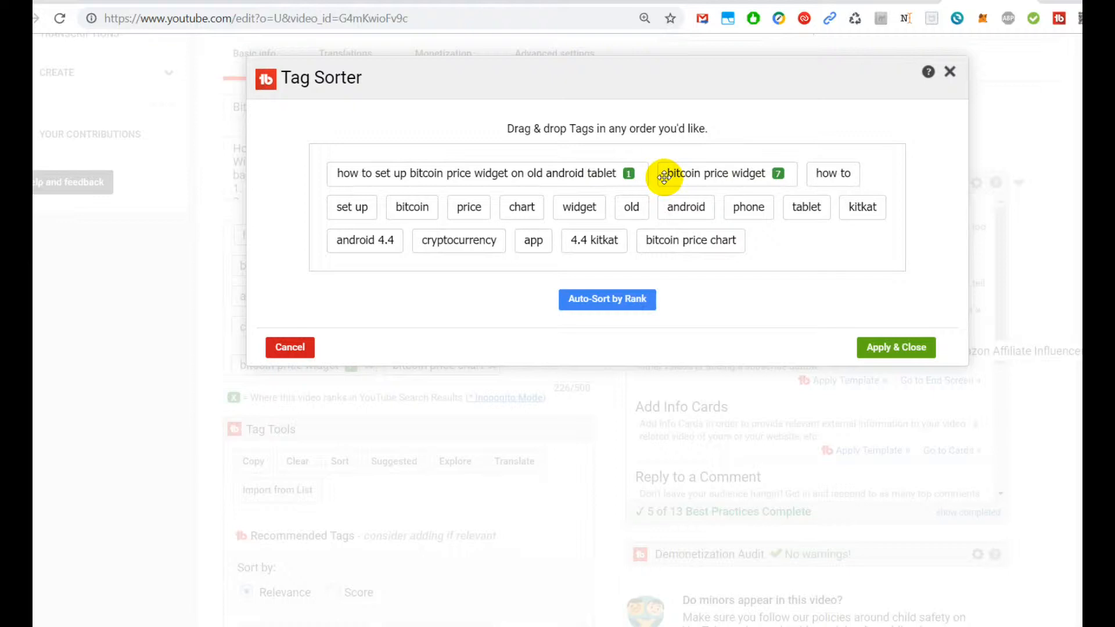
pyautogui.moveTo(659, 177)
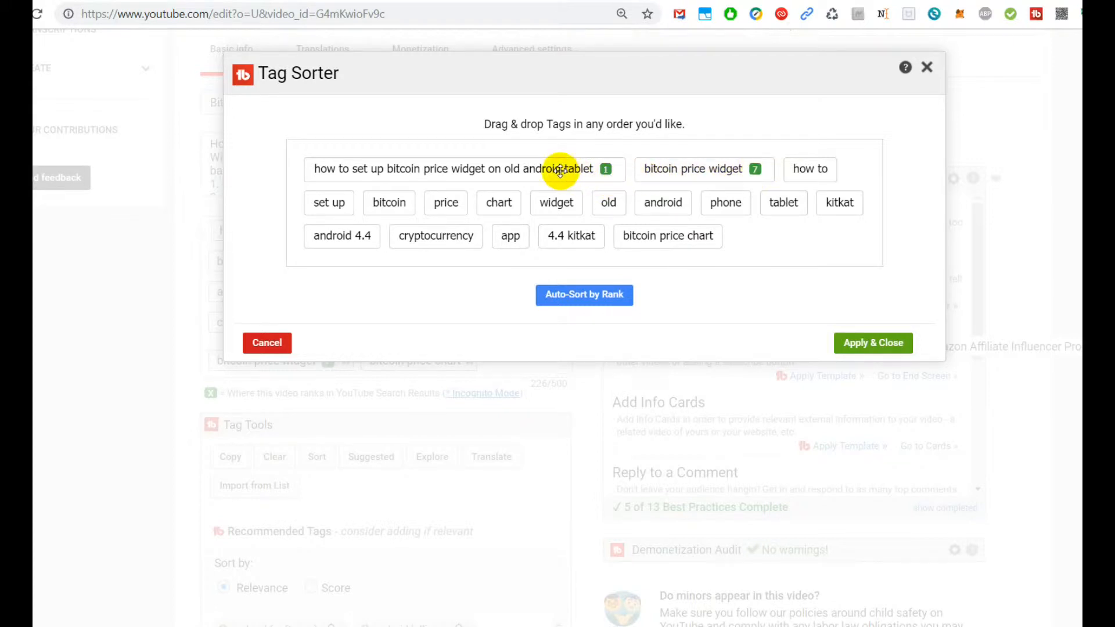
pyautogui.moveTo(712, 168)
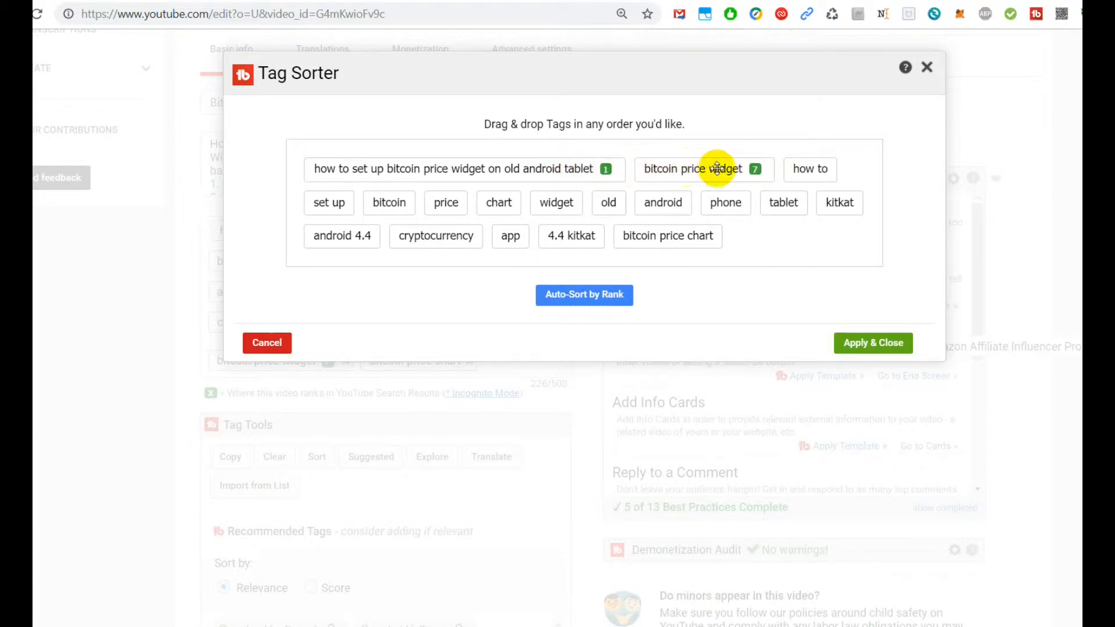
pyautogui.moveTo(577, 172)
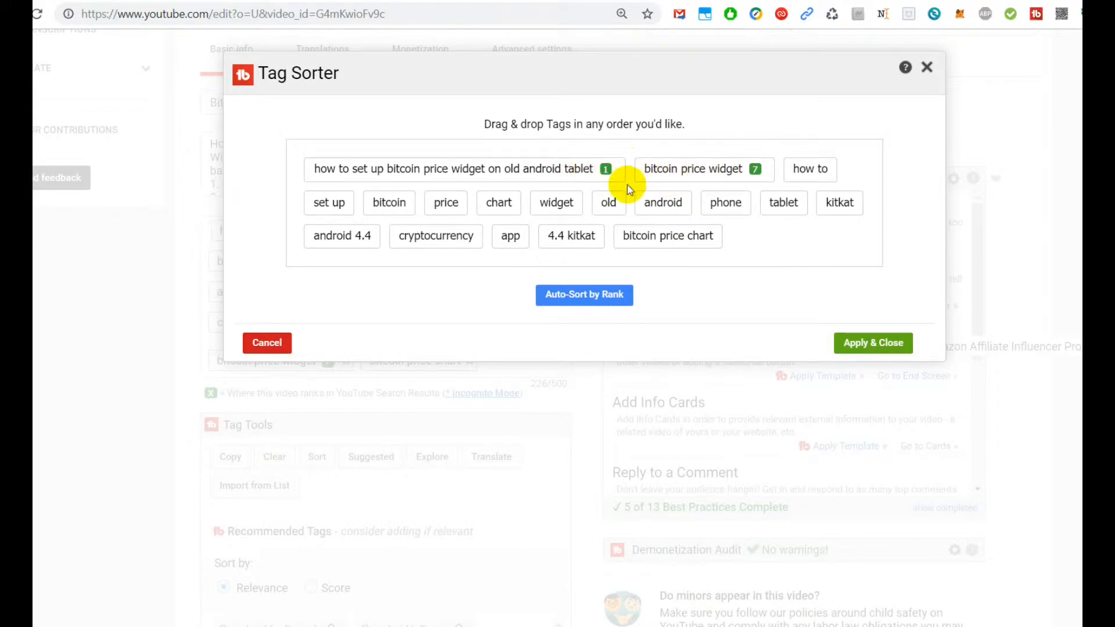
pyautogui.moveTo(605, 169)
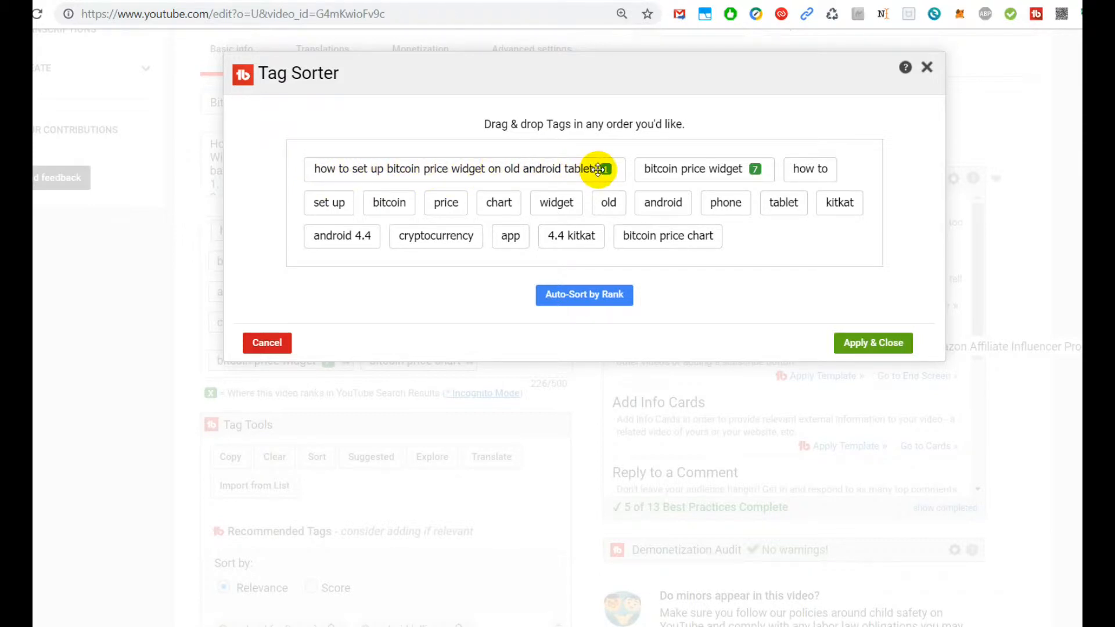
pyautogui.moveTo(566, 182)
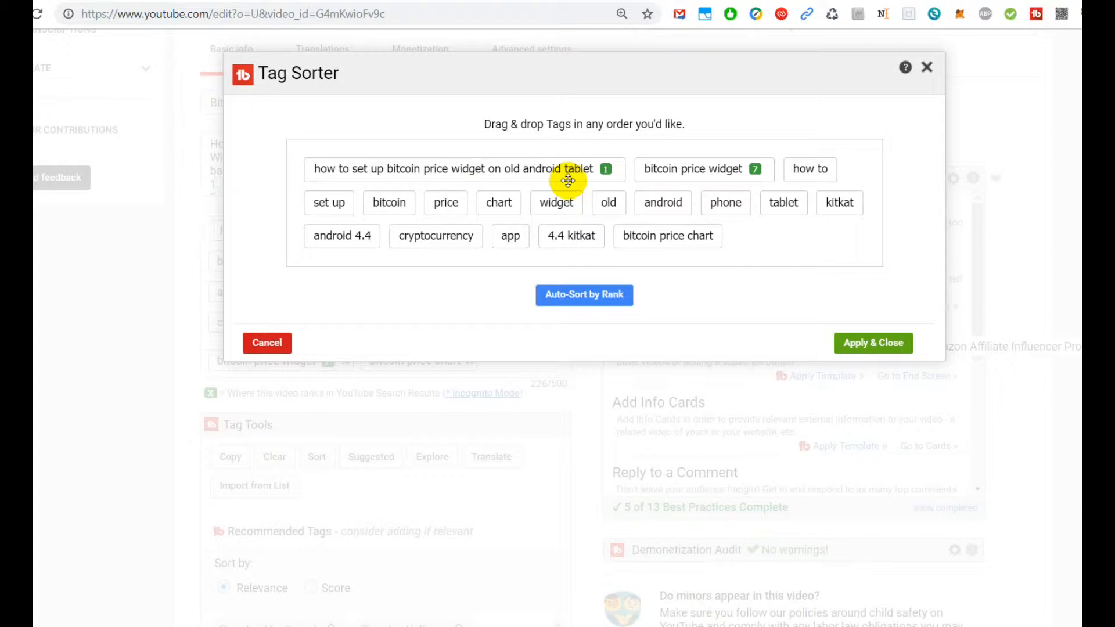
pyautogui.moveTo(510, 170)
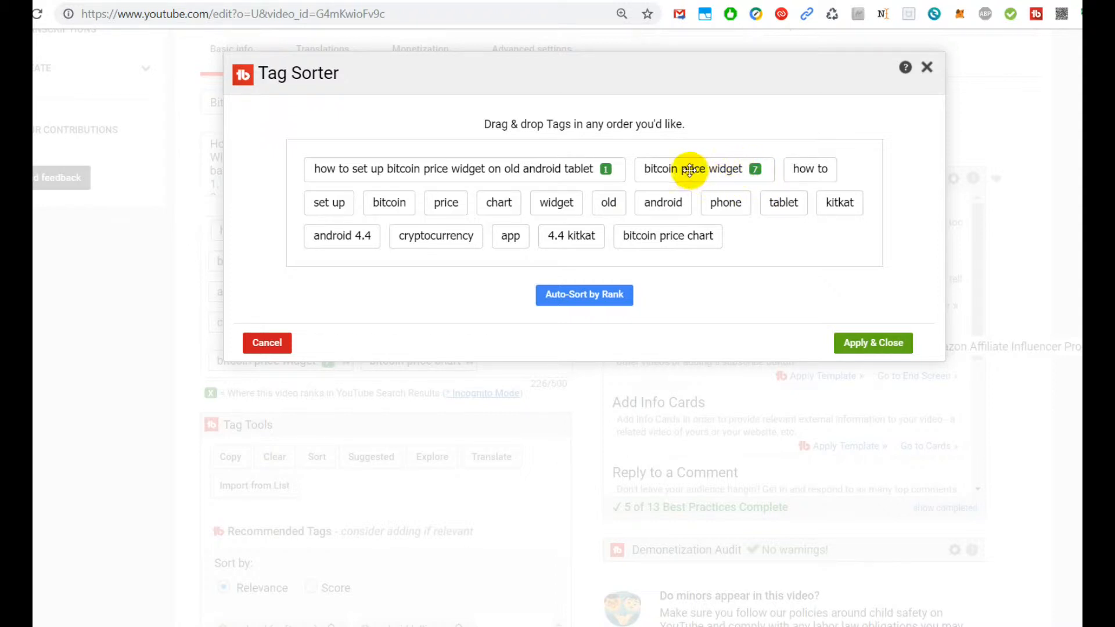
pyautogui.moveTo(670, 171)
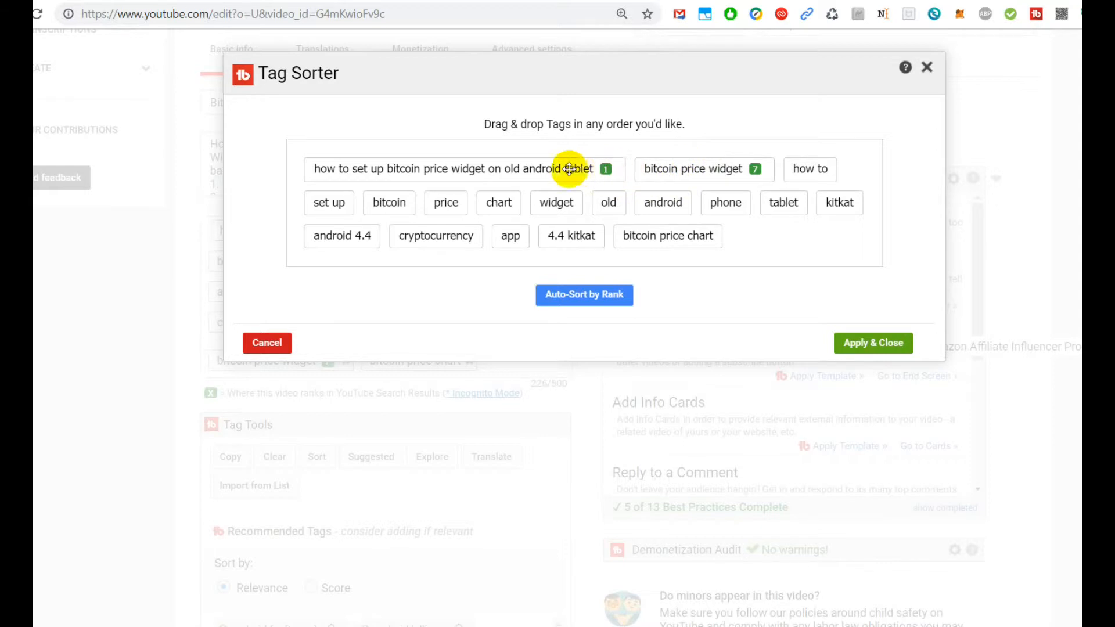
pyautogui.moveTo(536, 172)
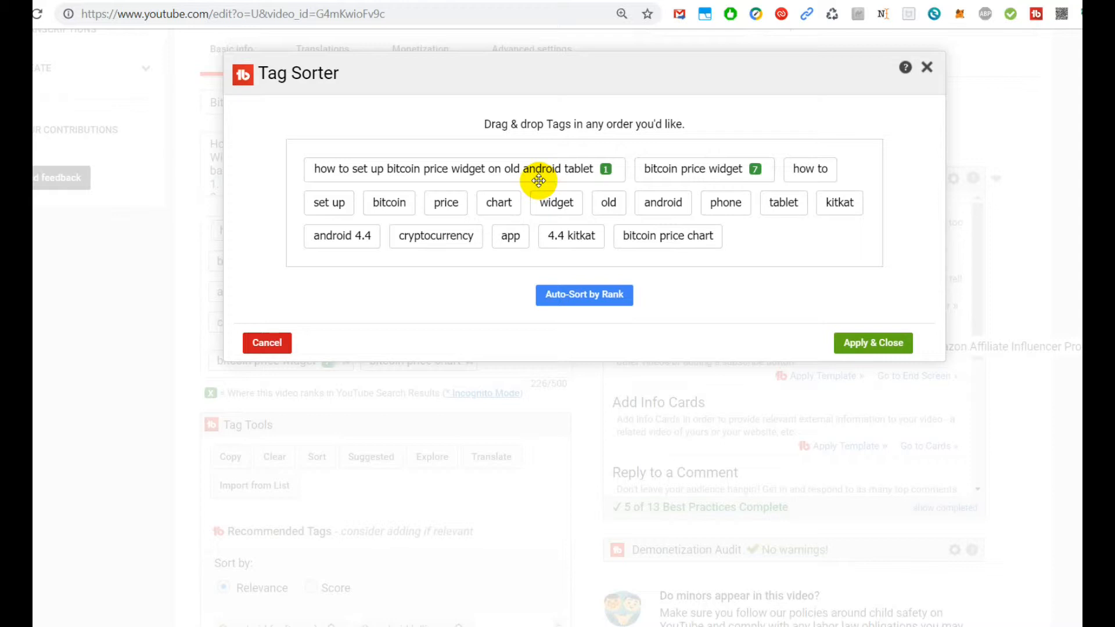
pyautogui.moveTo(649, 175)
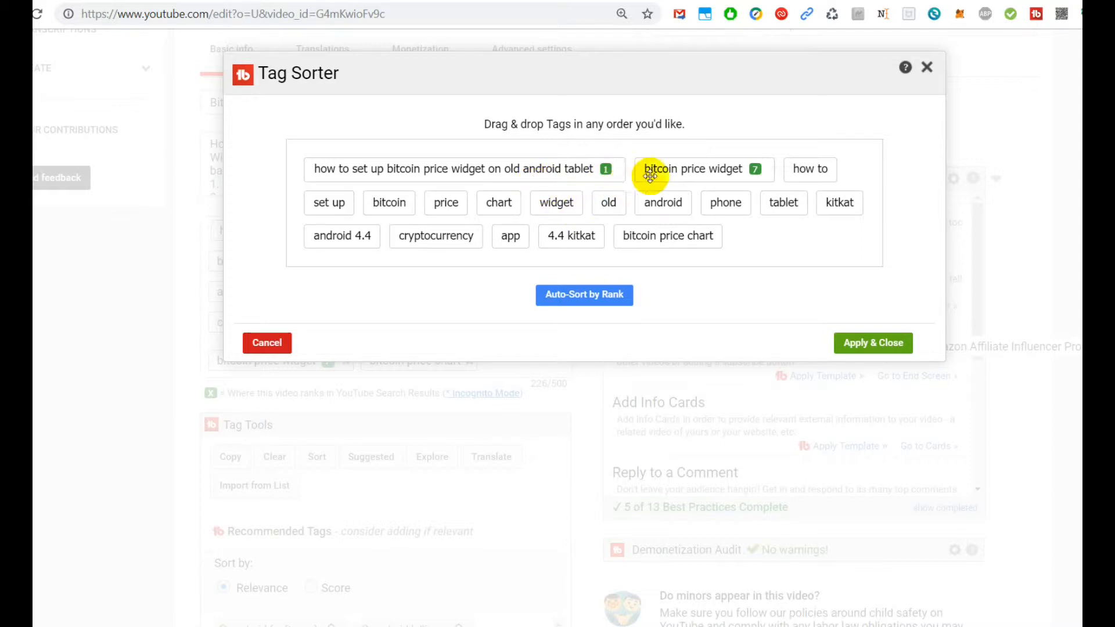
pyautogui.moveTo(677, 169)
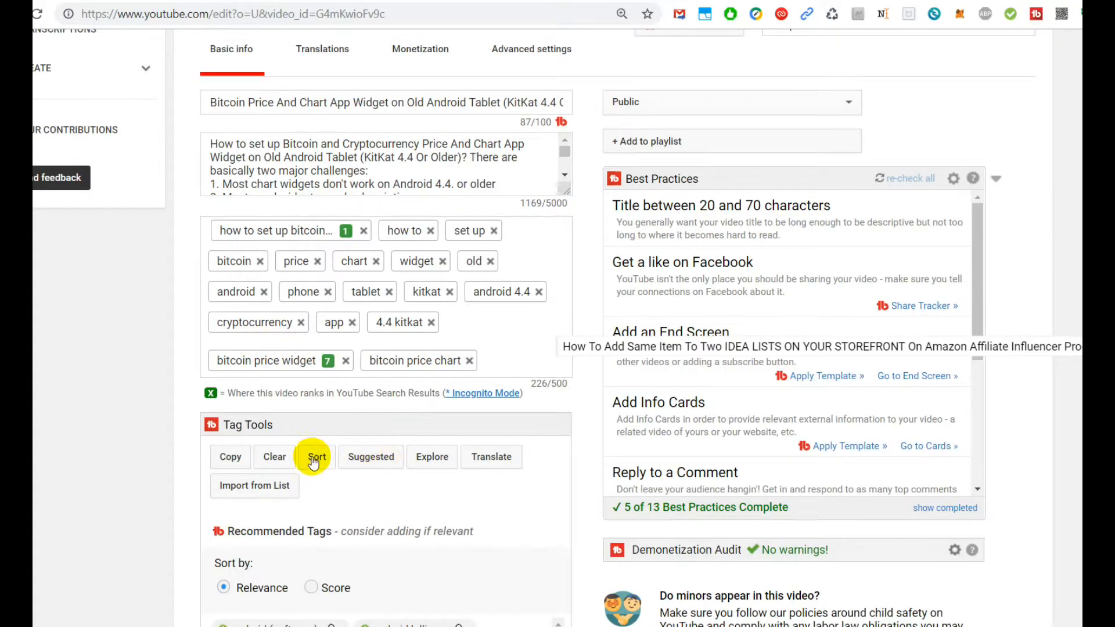
# Reopen the Tag Sorter and drag 'bitcoin price widget' ahead of the rank-1 long-tail tag
pyautogui.click(316, 457)
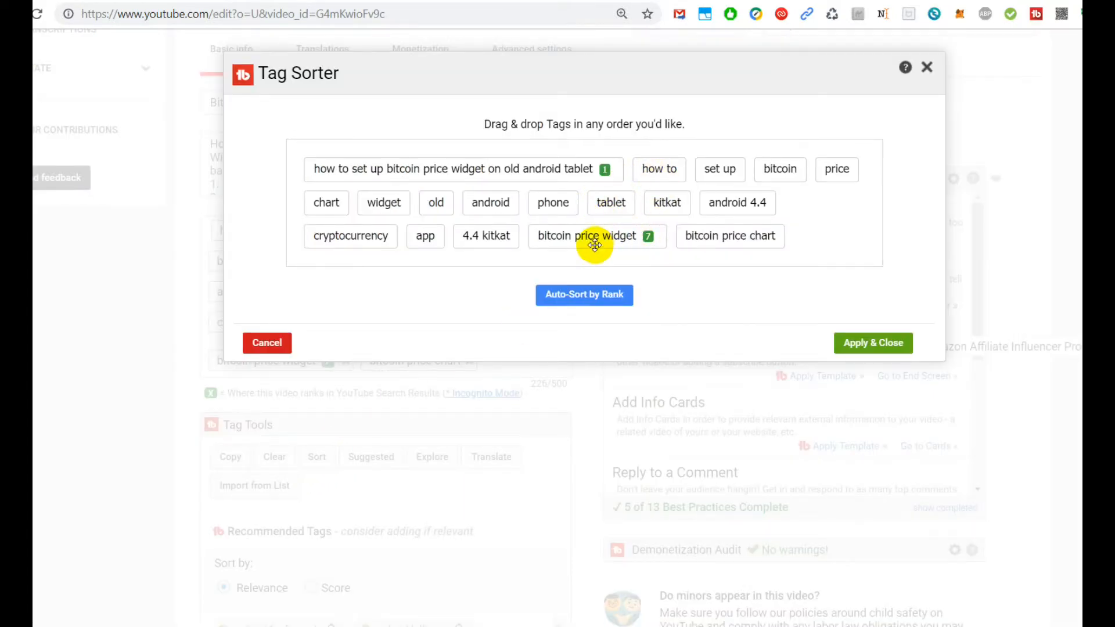
pyautogui.moveTo(587, 235); pyautogui.dragTo(363, 168)
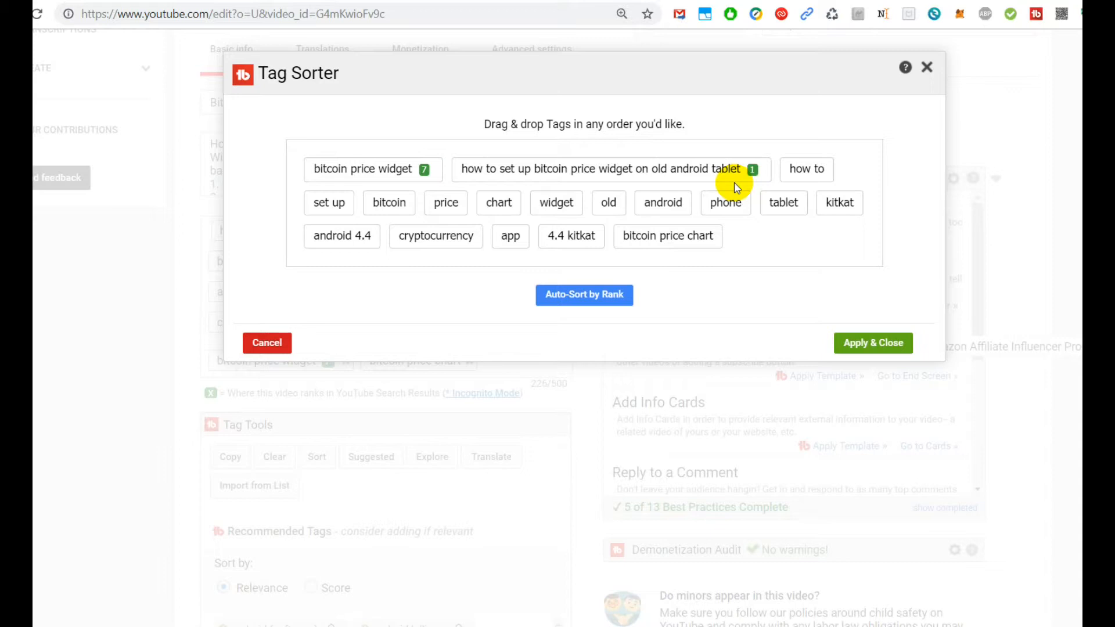
pyautogui.moveTo(771, 160)
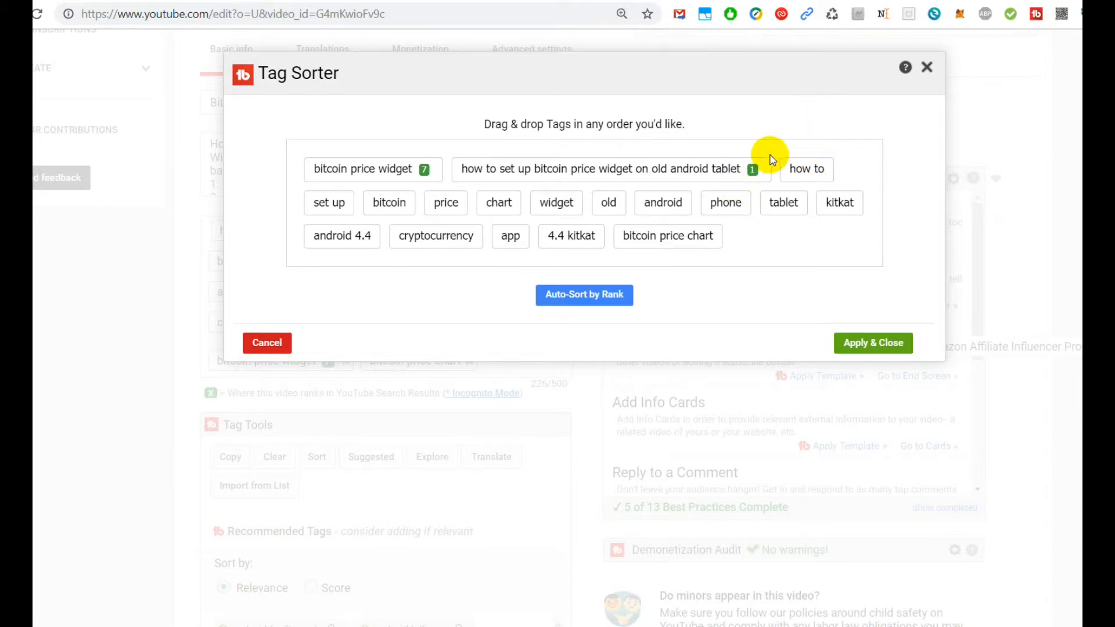
pyautogui.moveTo(764, 145)
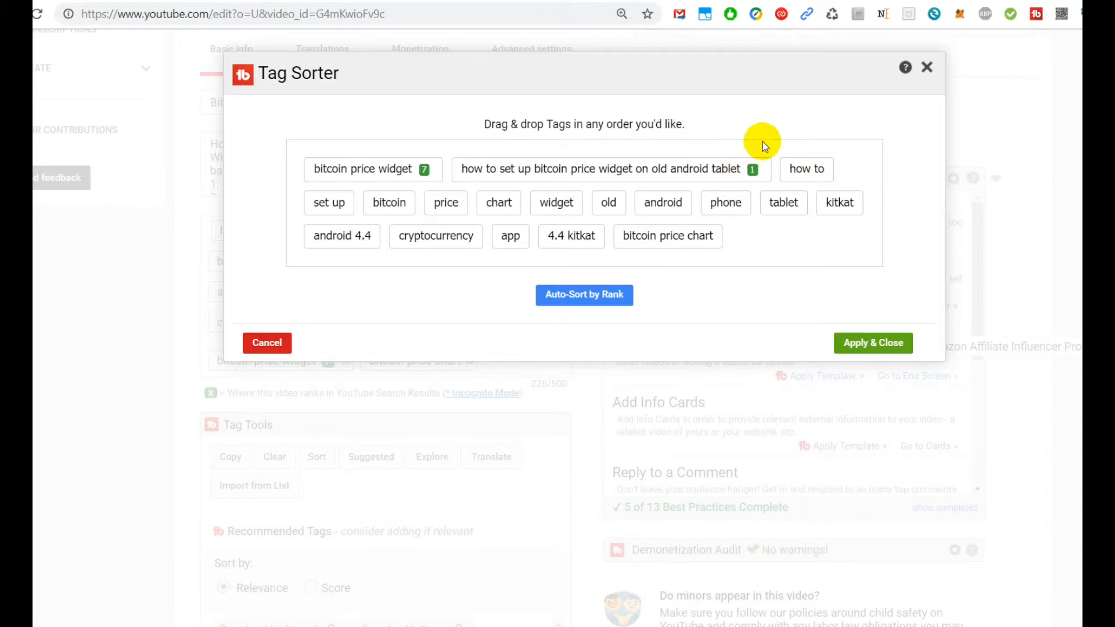
pyautogui.moveTo(1017, 5)
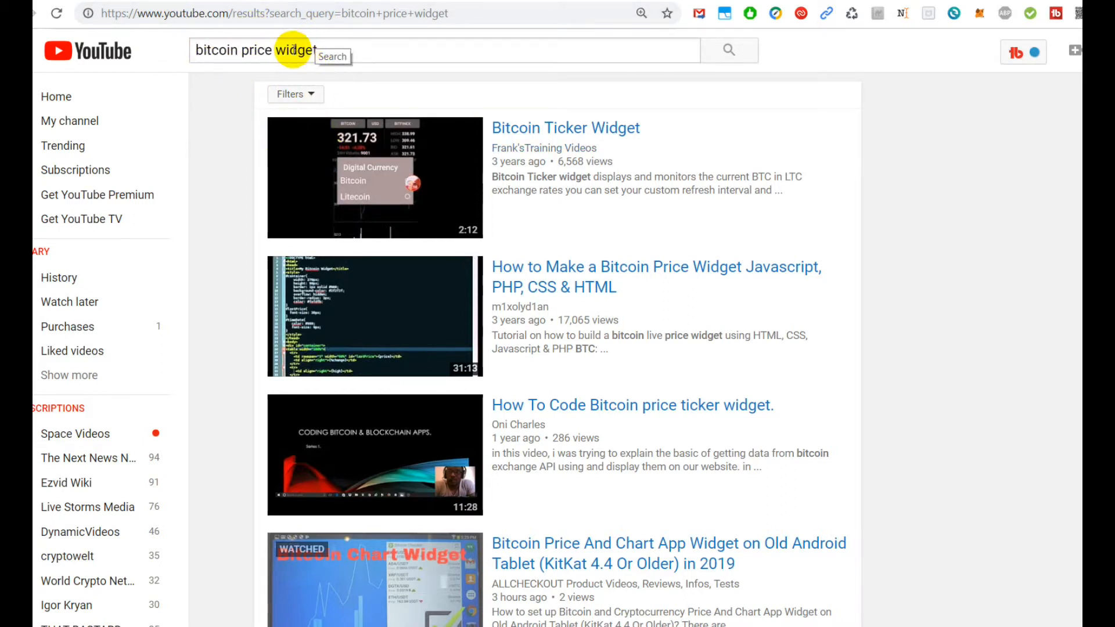
pyautogui.moveTo(330, 429)
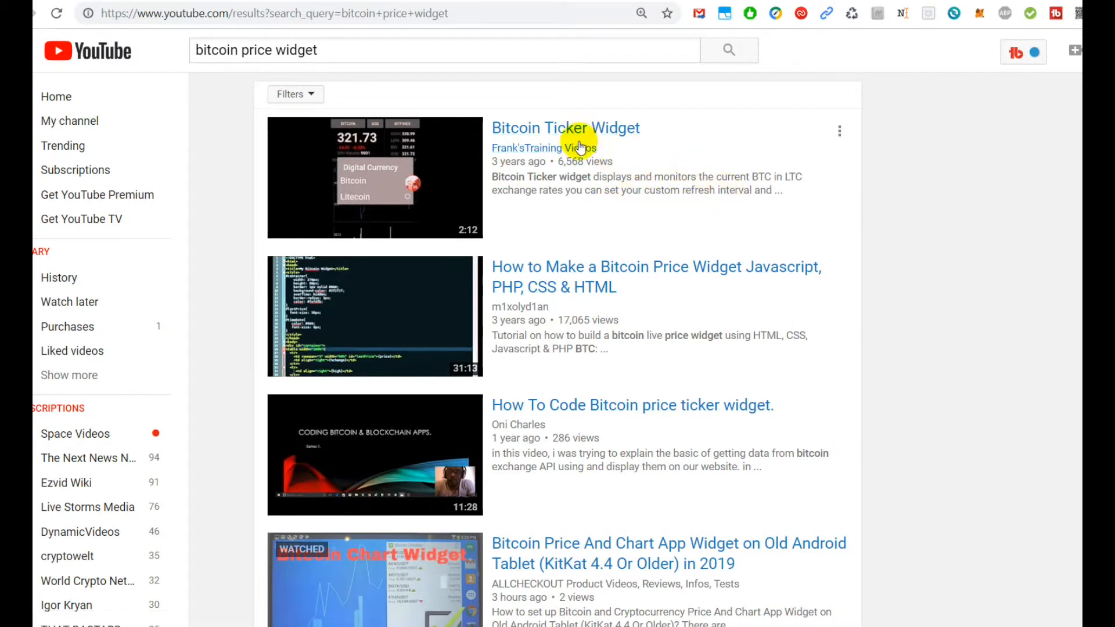
pyautogui.moveTo(595, 333)
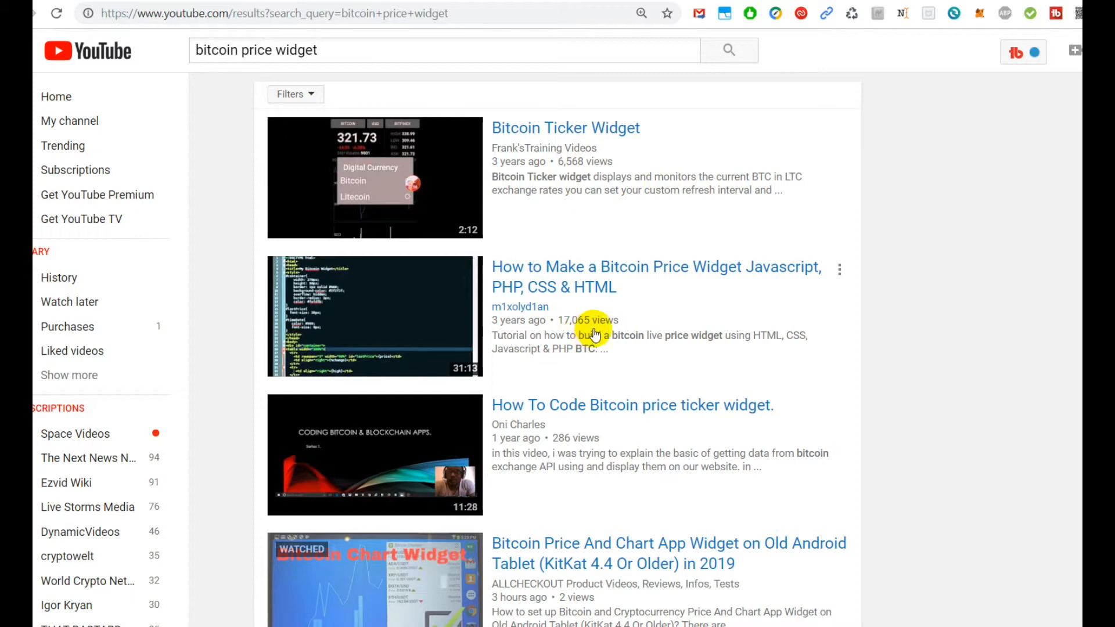
# Scroll through the 'bitcoin price widget' YouTube search results to review competing videos
pyautogui.scroll(-3)
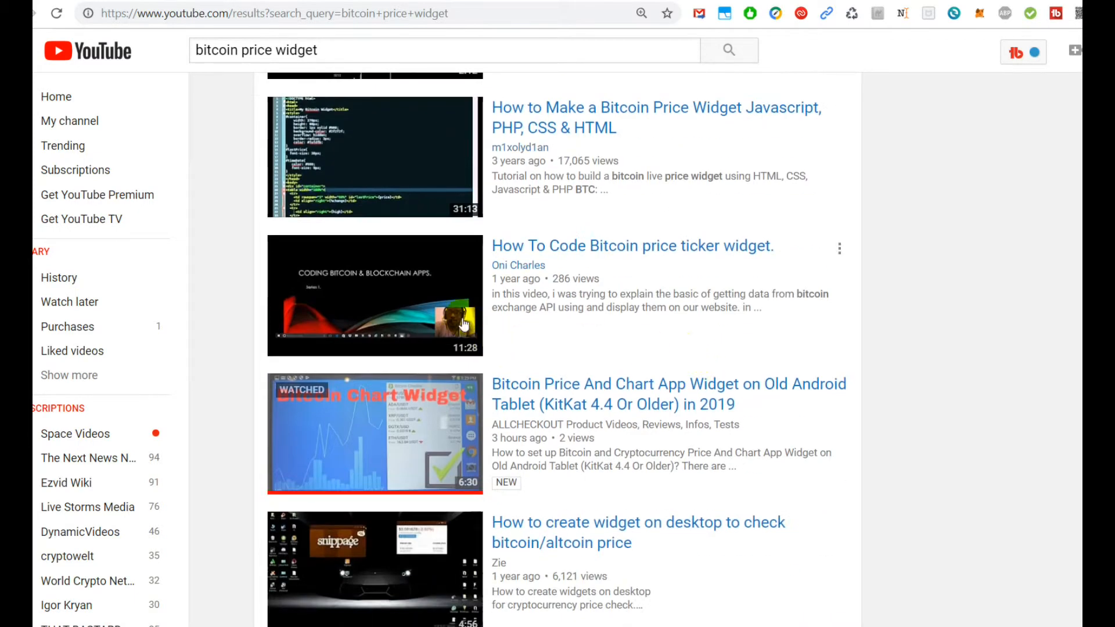
pyautogui.moveTo(323, 370)
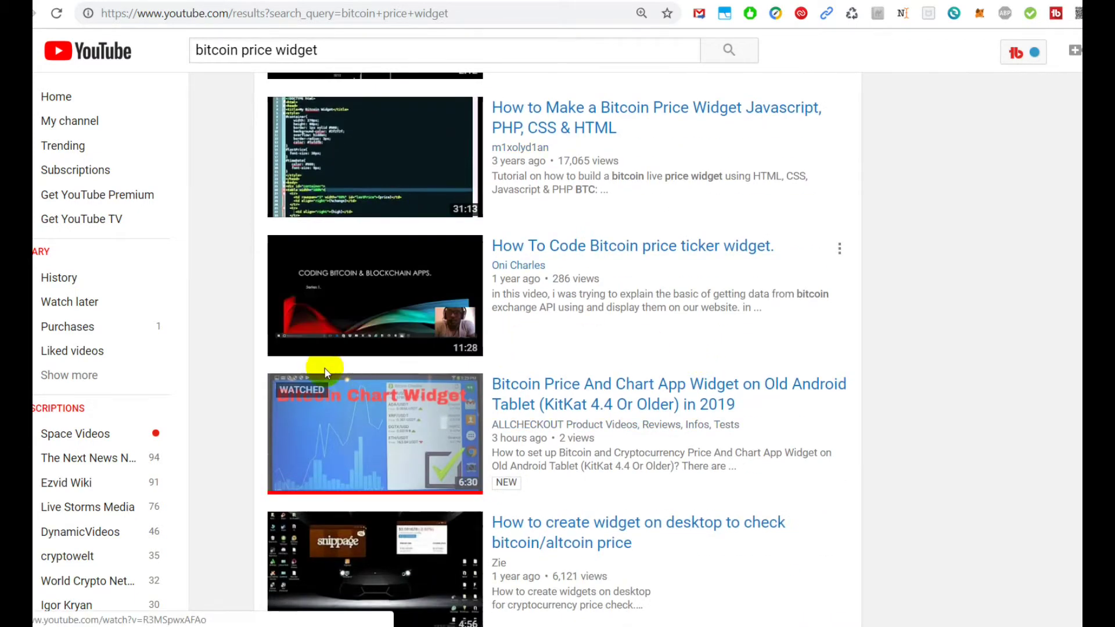
pyautogui.moveTo(350, 393)
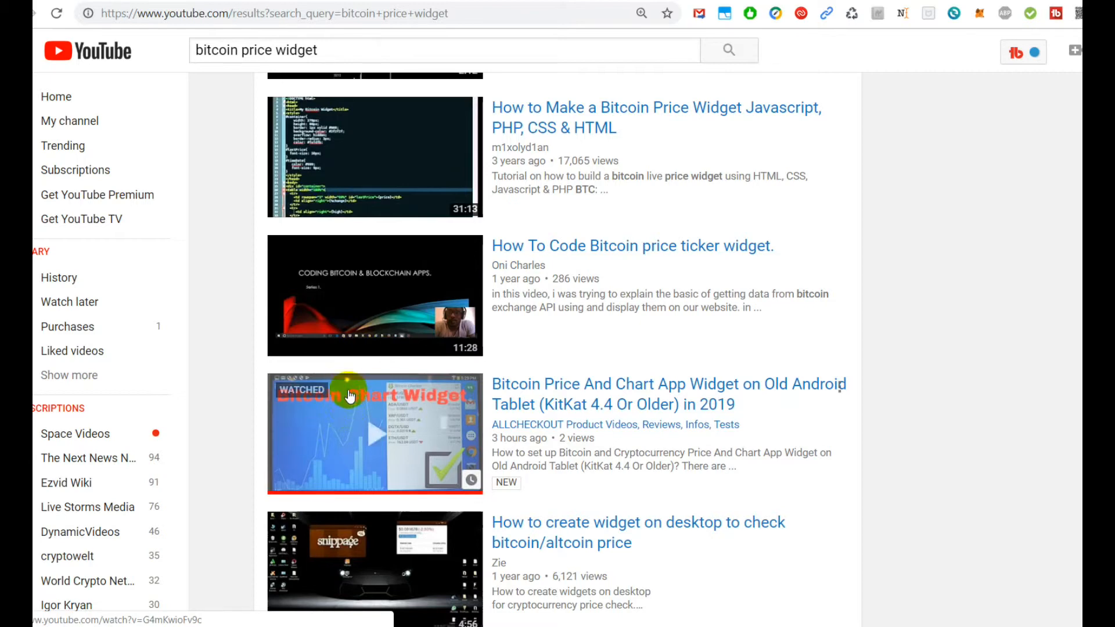
pyautogui.scroll(-3)
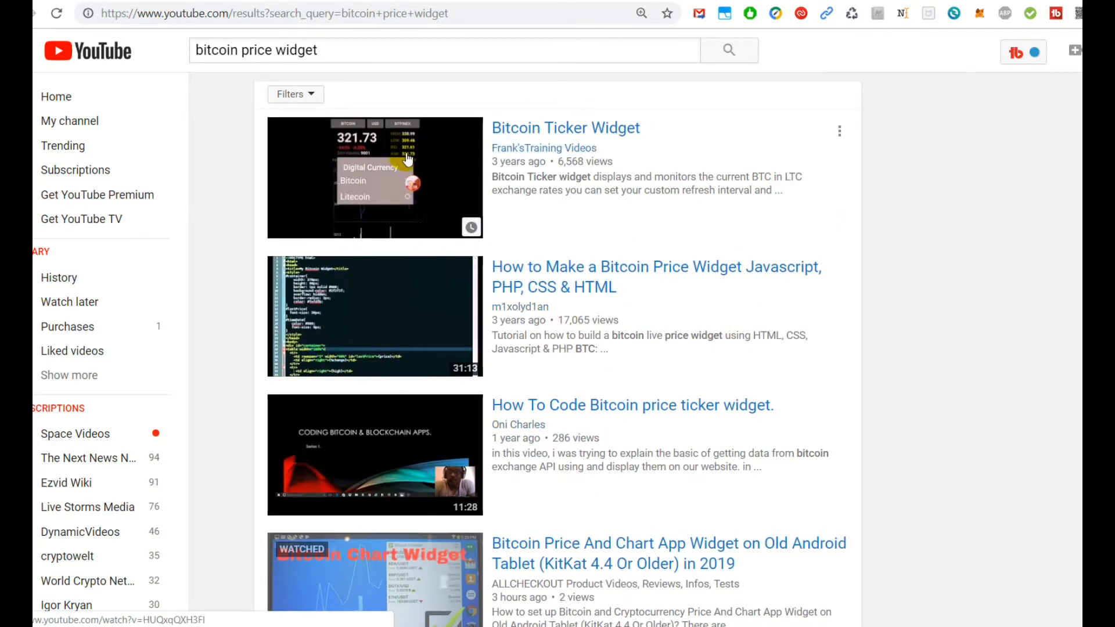
pyautogui.scroll(-3)
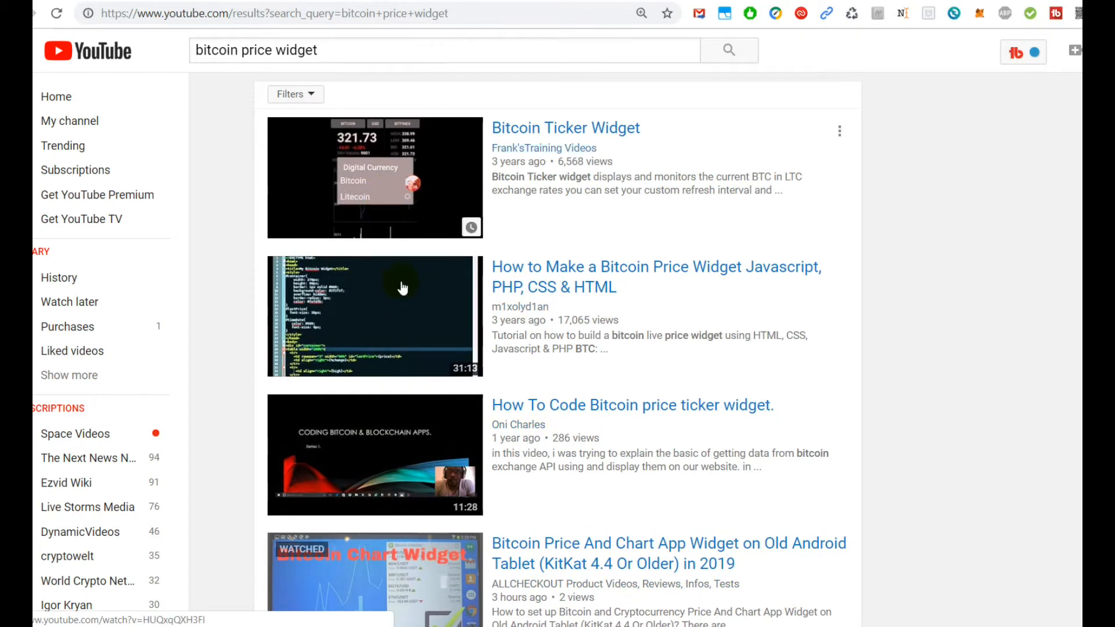
pyautogui.scroll(-3)
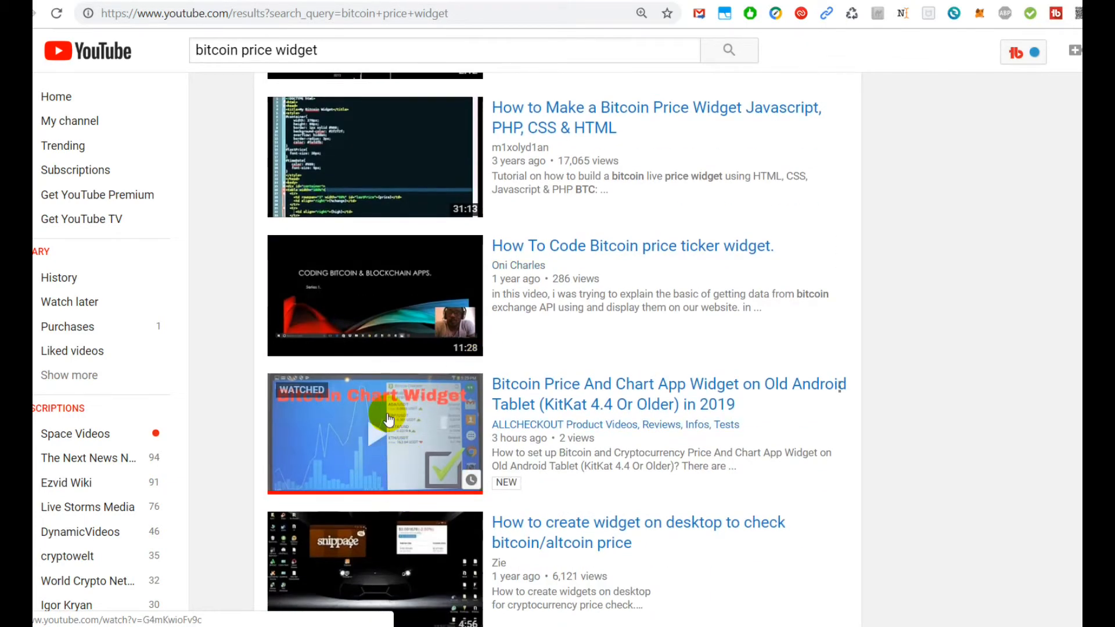
pyautogui.scroll(-3)
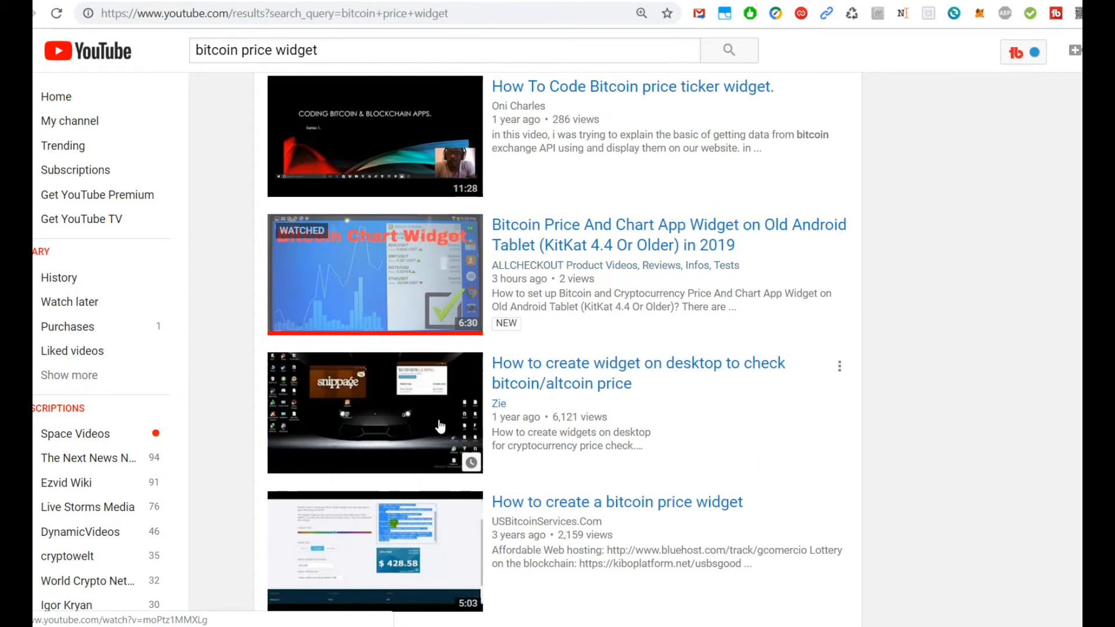
pyautogui.scroll(-3)
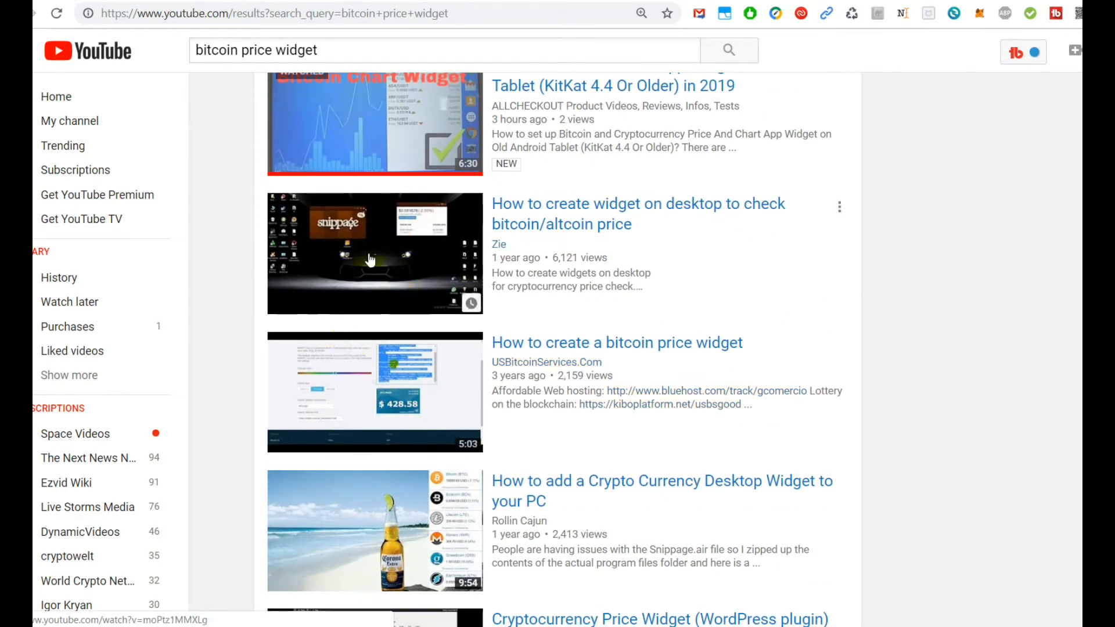
pyautogui.scroll(-3)
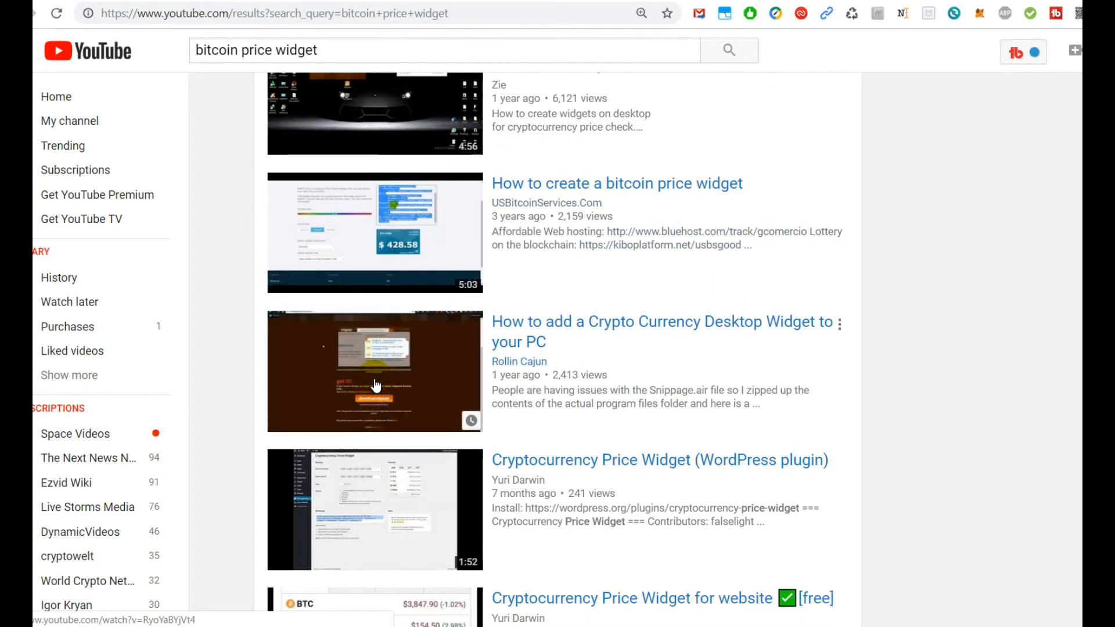
pyautogui.moveTo(369, 350)
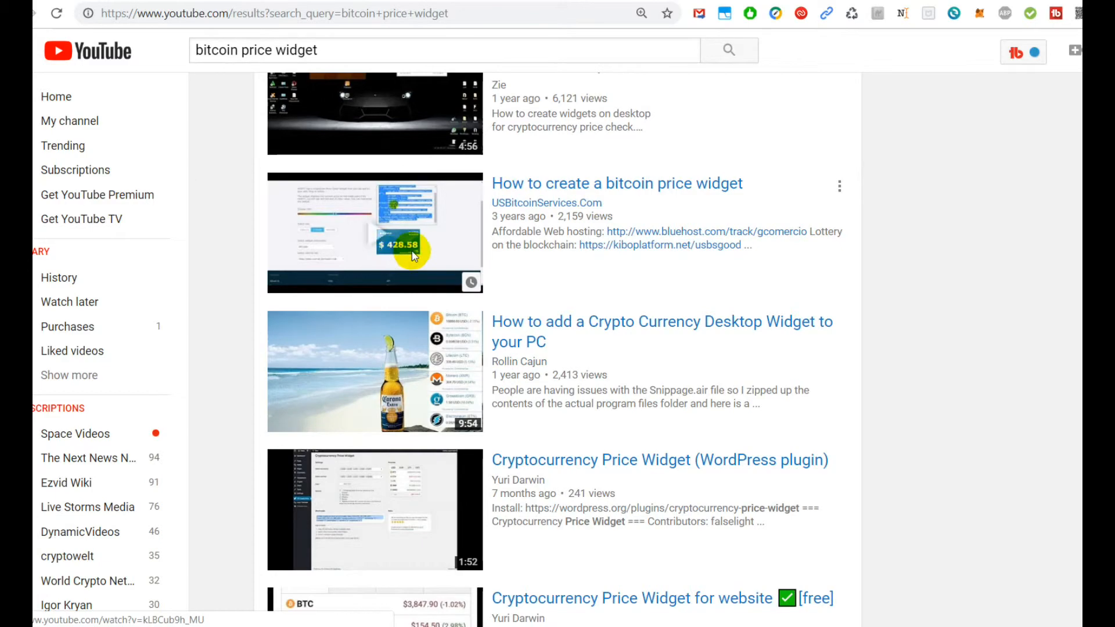
pyautogui.scroll(-3)
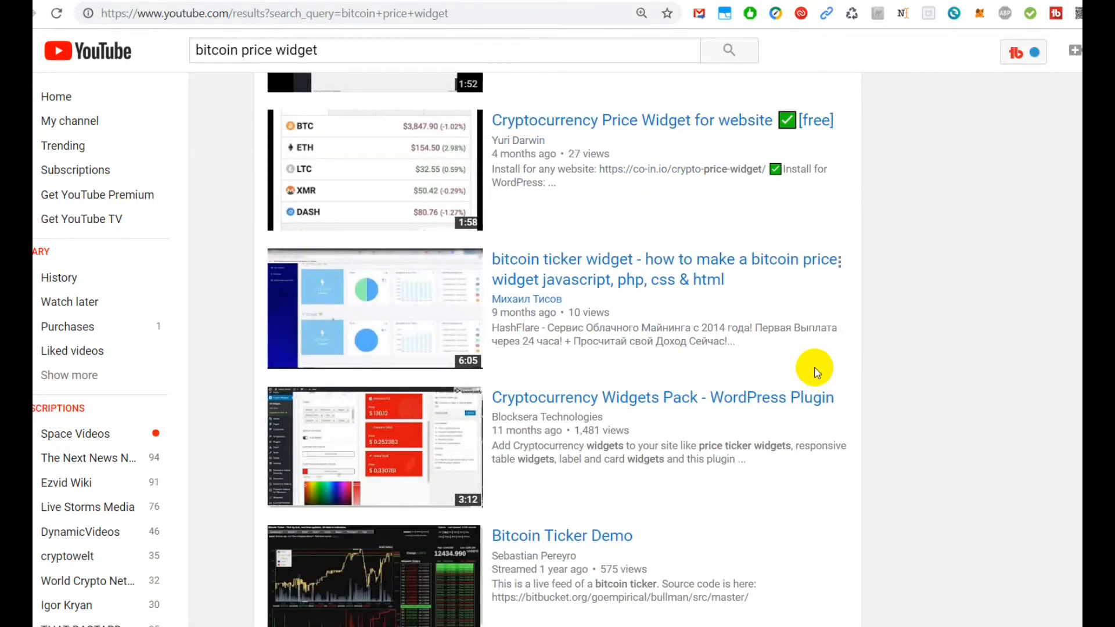
pyautogui.scroll(-3)
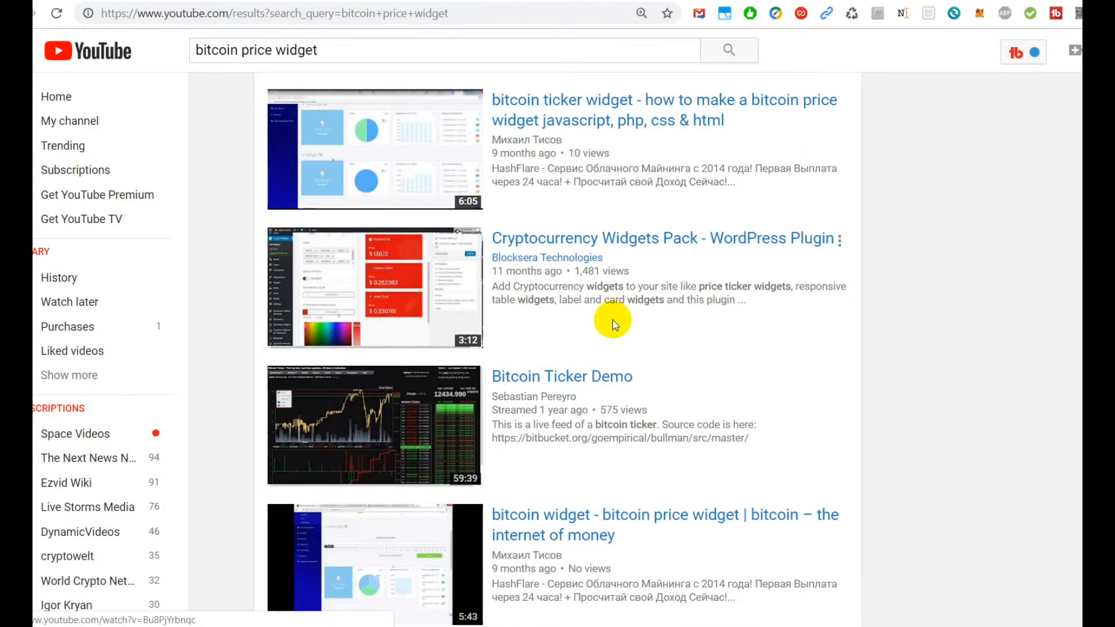
pyautogui.scroll(-3)
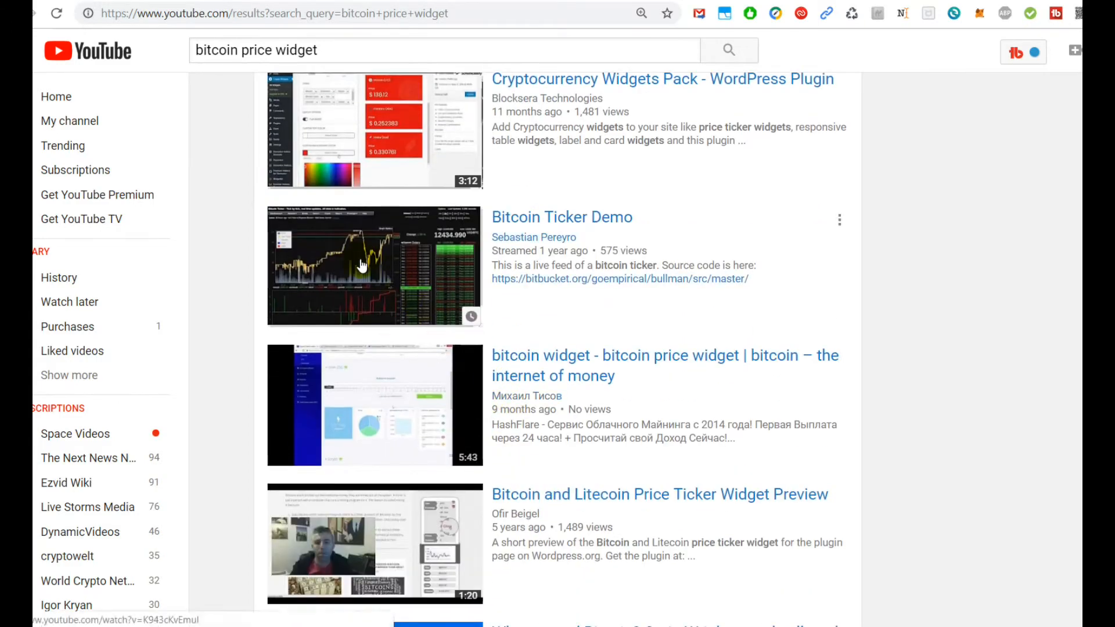
pyautogui.scroll(-3)
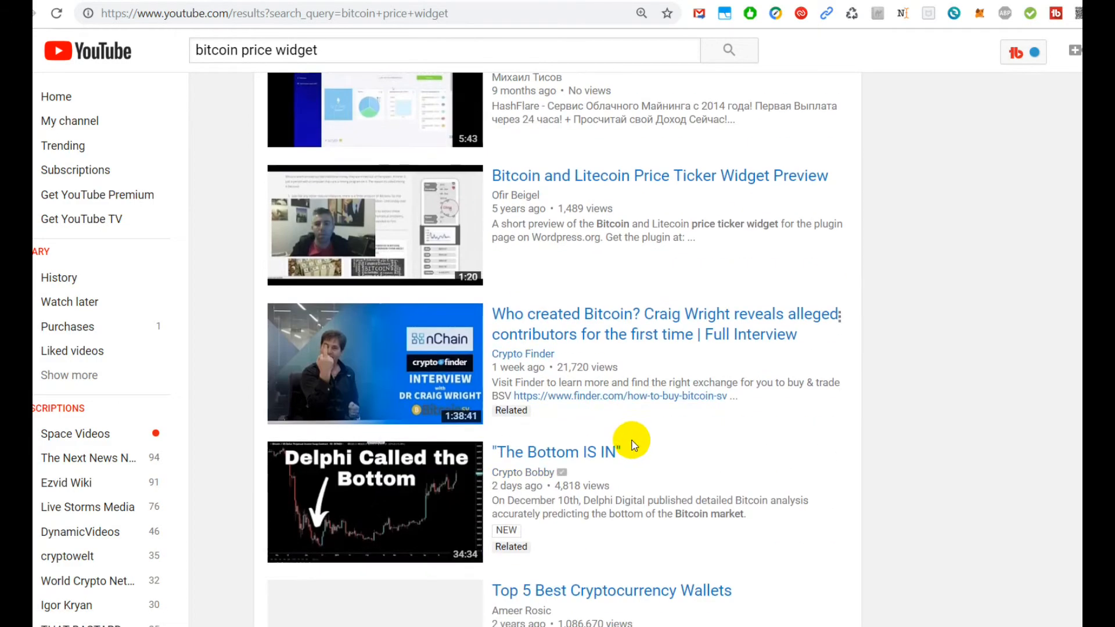
pyautogui.scroll(-3)
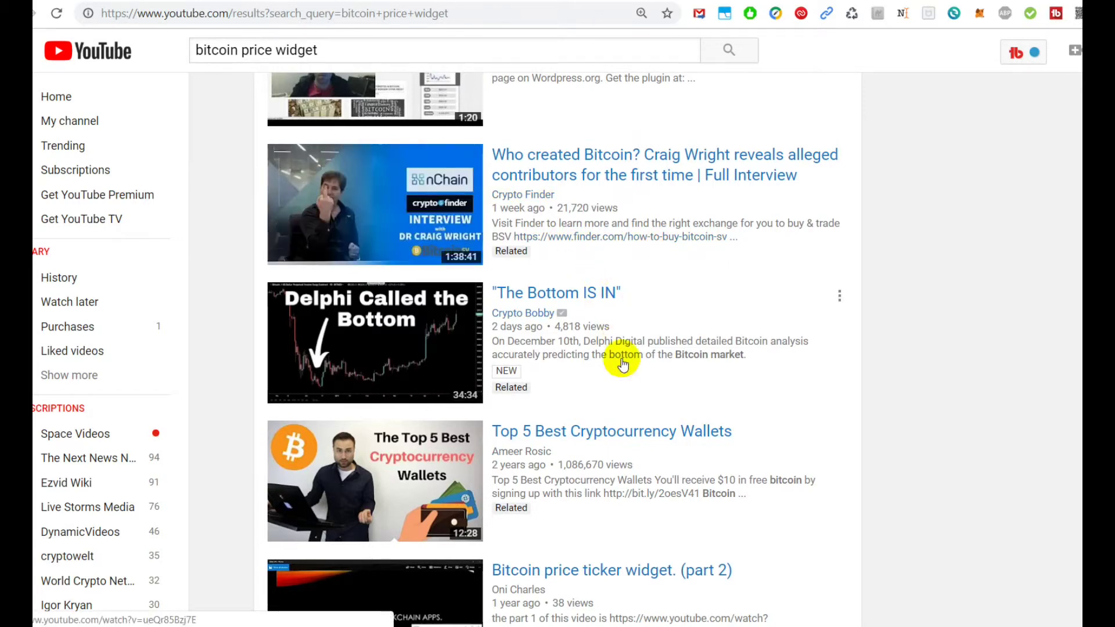
pyautogui.moveTo(629, 370)
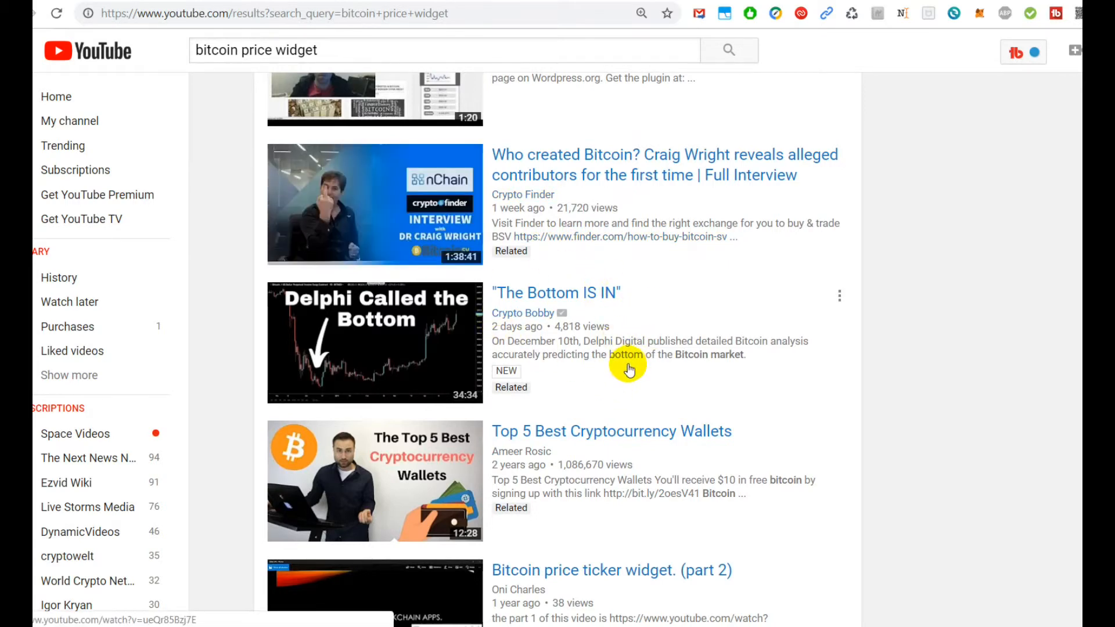
pyautogui.scroll(-3)
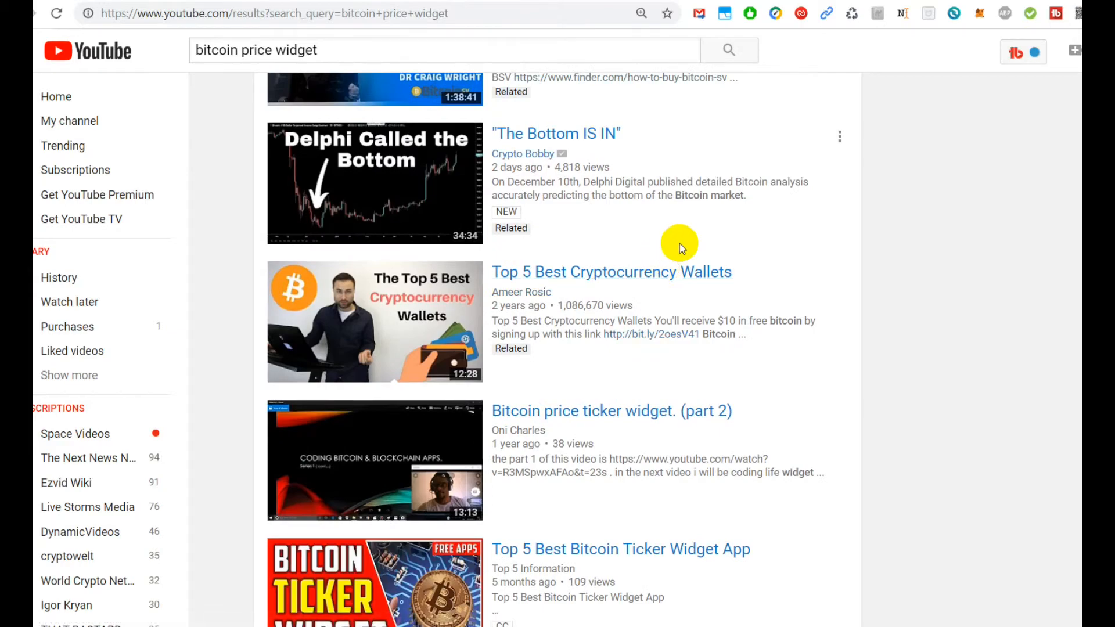
pyautogui.scroll(-3)
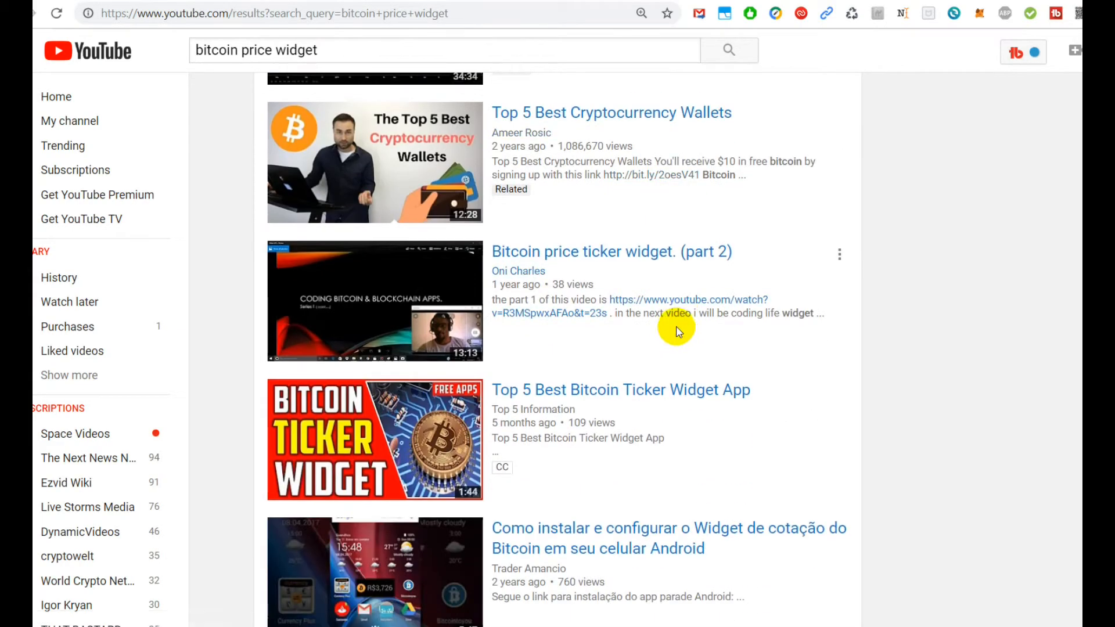
pyautogui.scroll(-3)
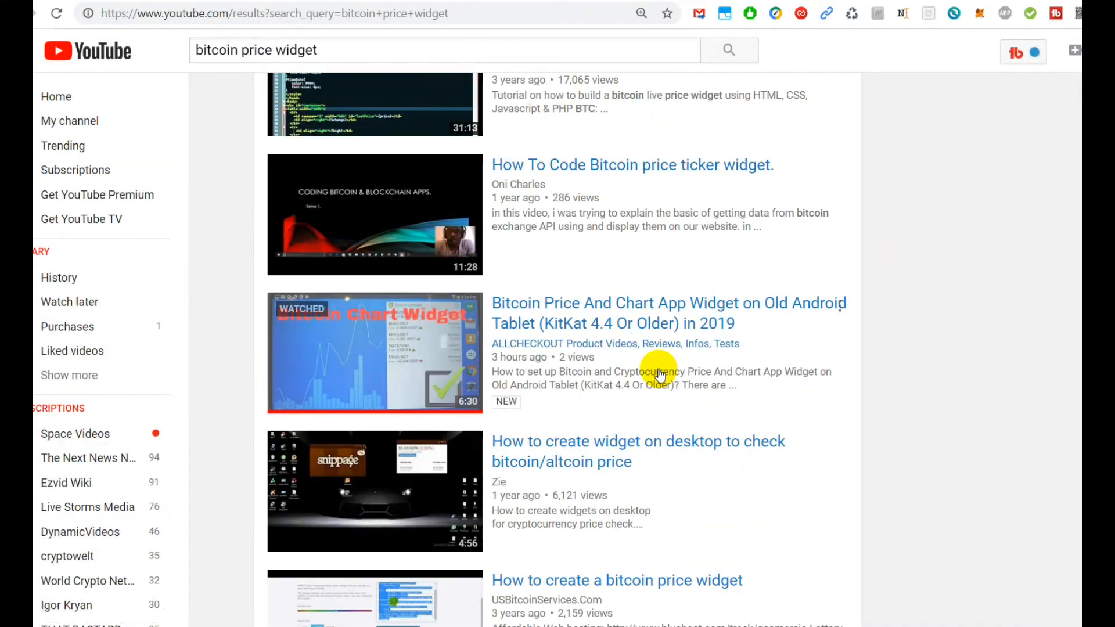
pyautogui.scroll(-3)
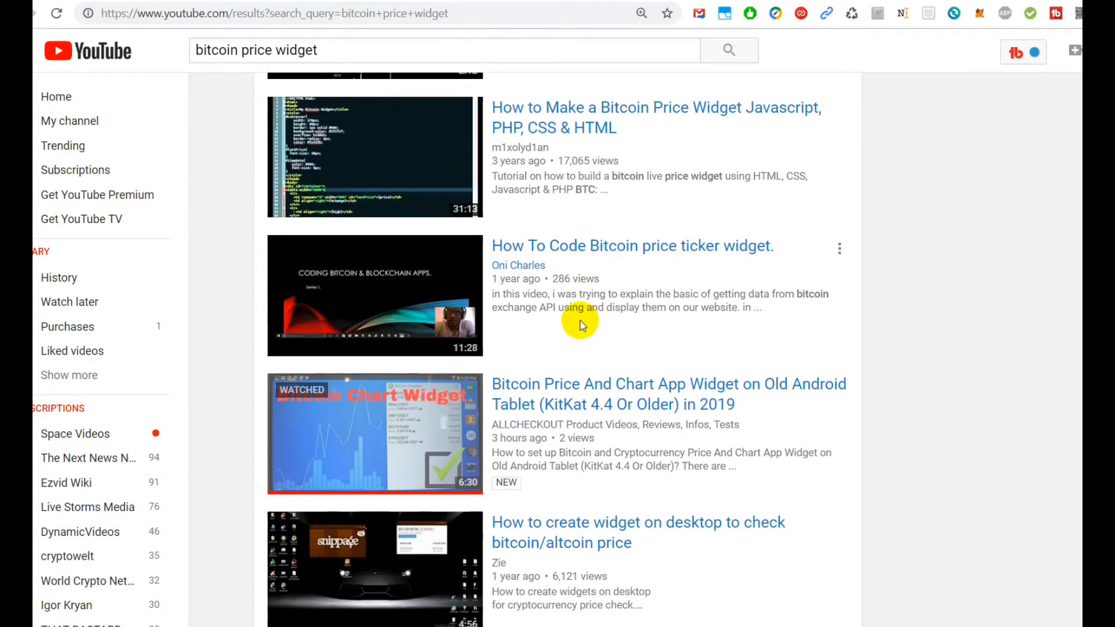
pyautogui.scroll(-3)
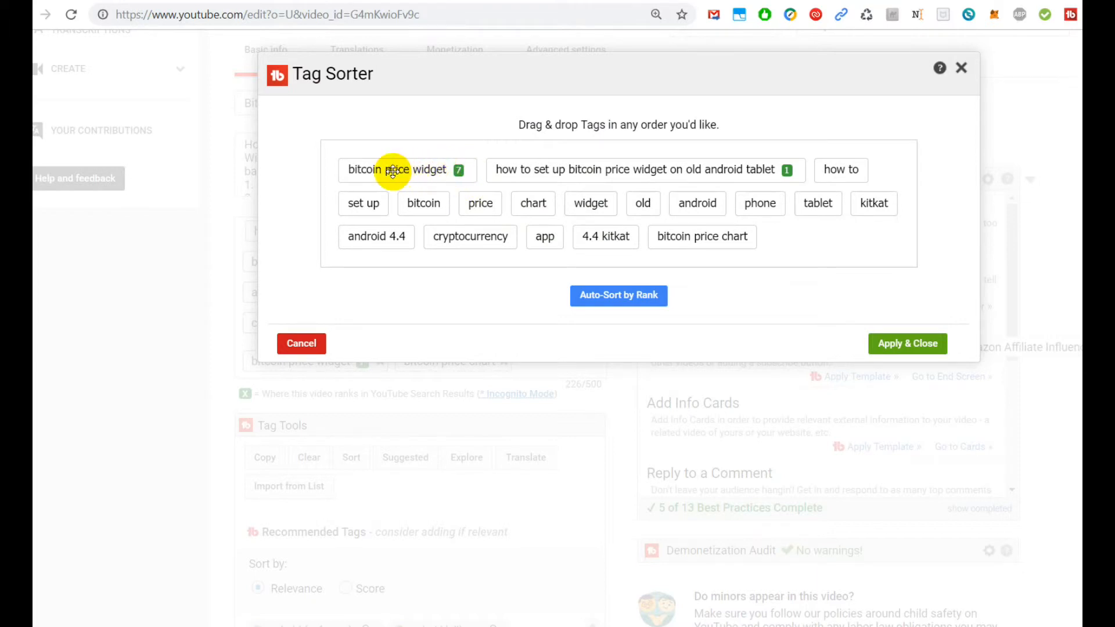
pyautogui.moveTo(356, 169)
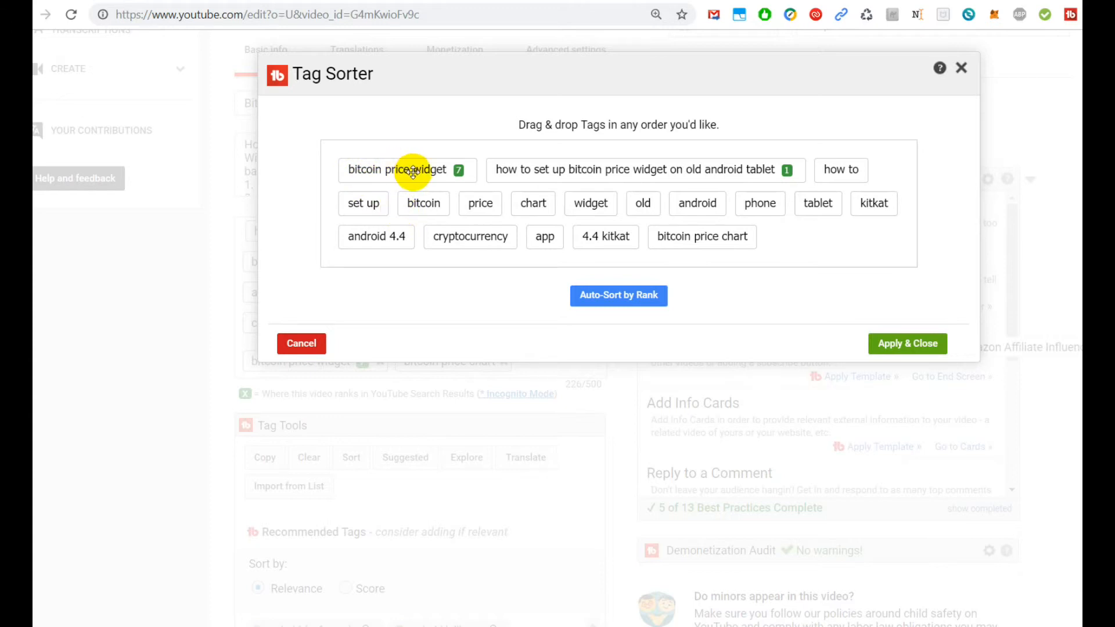
pyautogui.moveTo(470, 156)
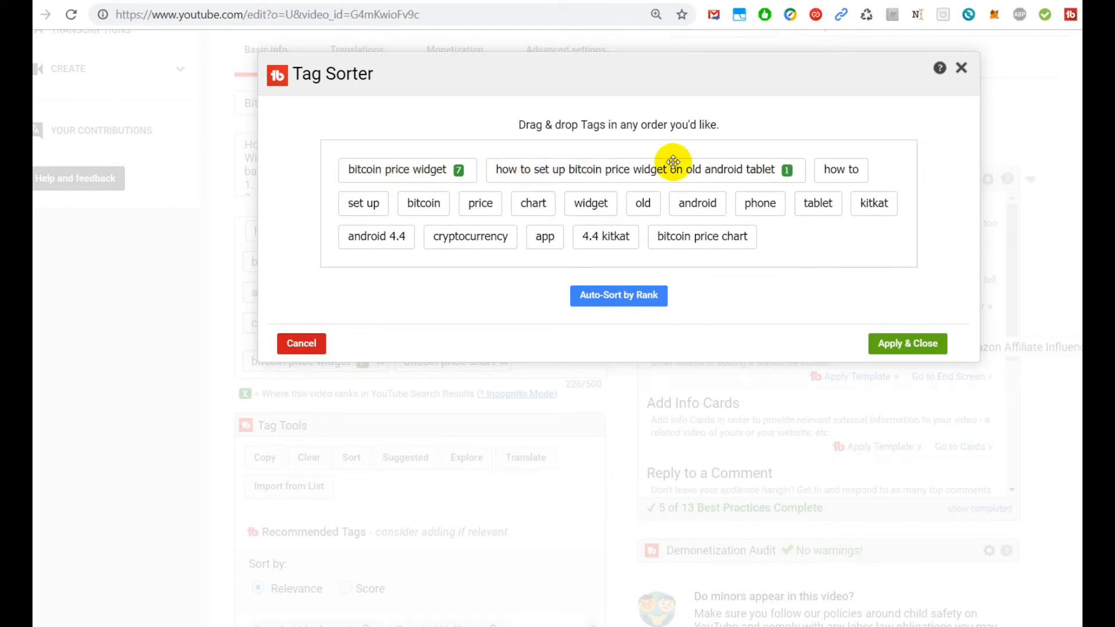
pyautogui.moveTo(596, 299)
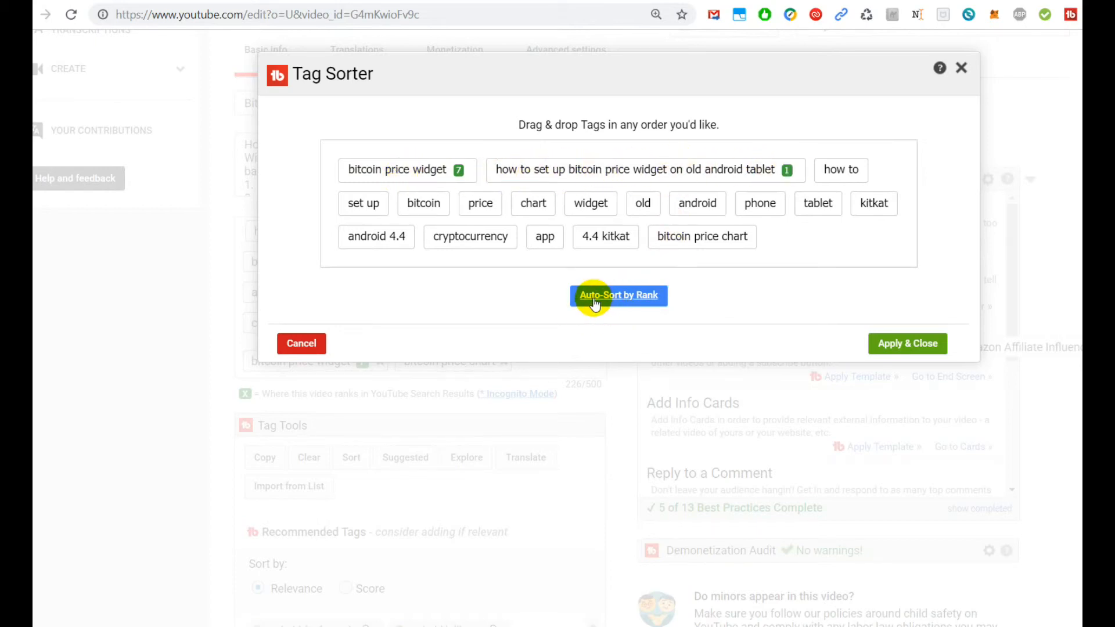
pyautogui.moveTo(621, 302)
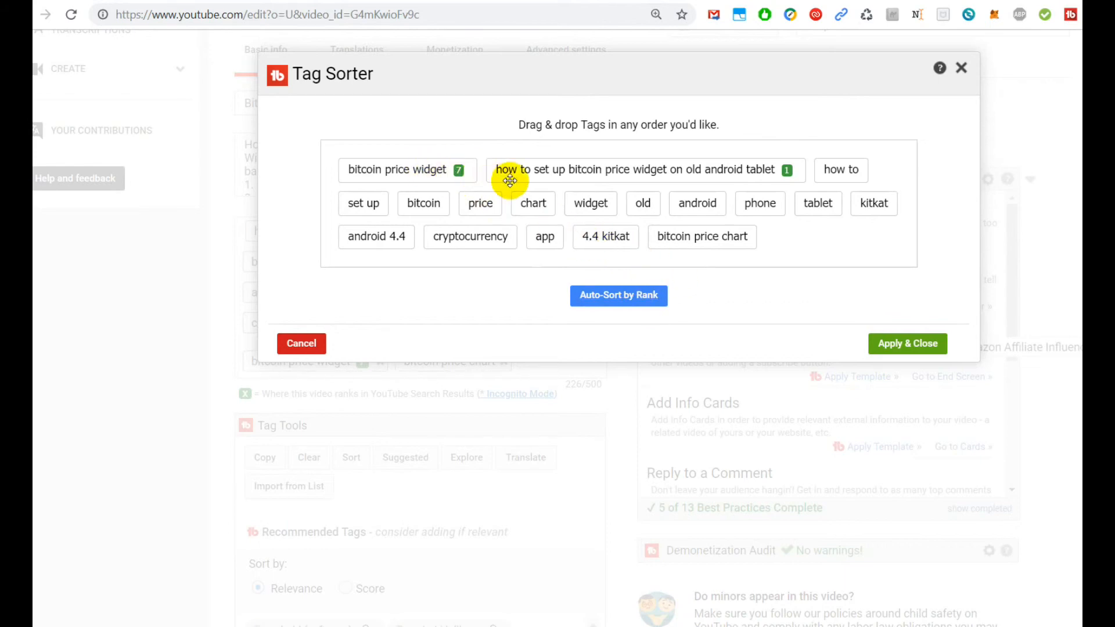
pyautogui.moveTo(791, 280)
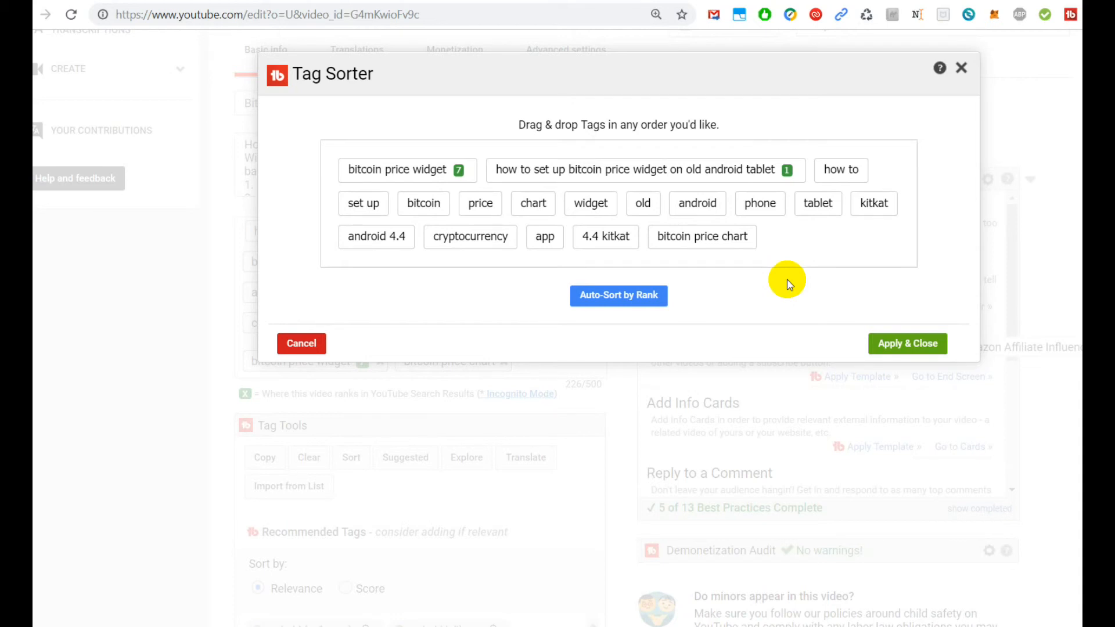
pyautogui.moveTo(782, 276)
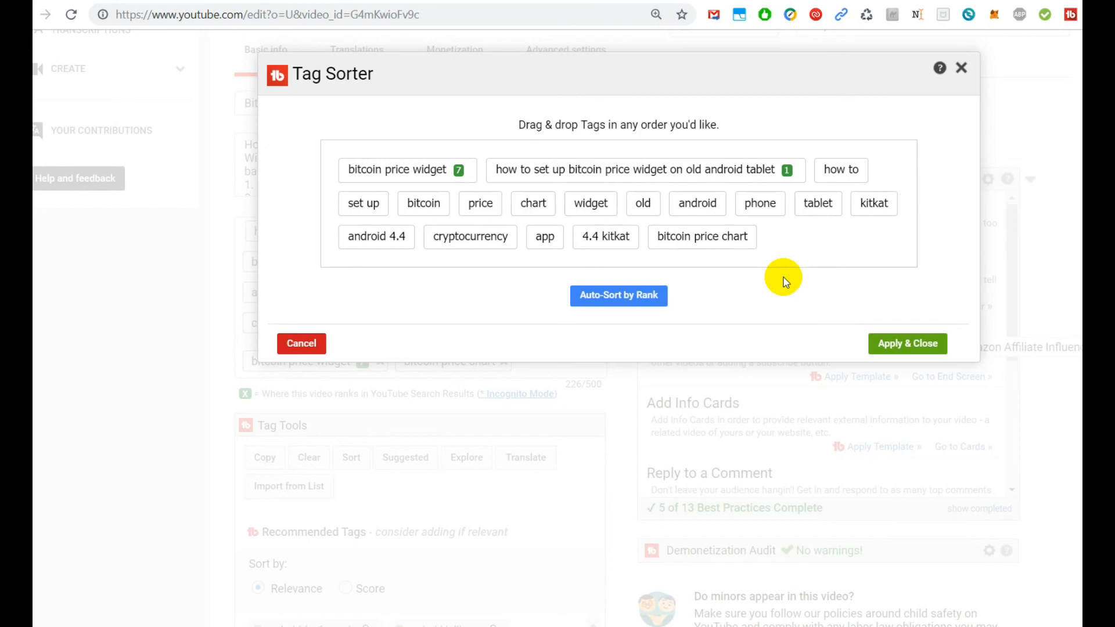
pyautogui.moveTo(798, 281)
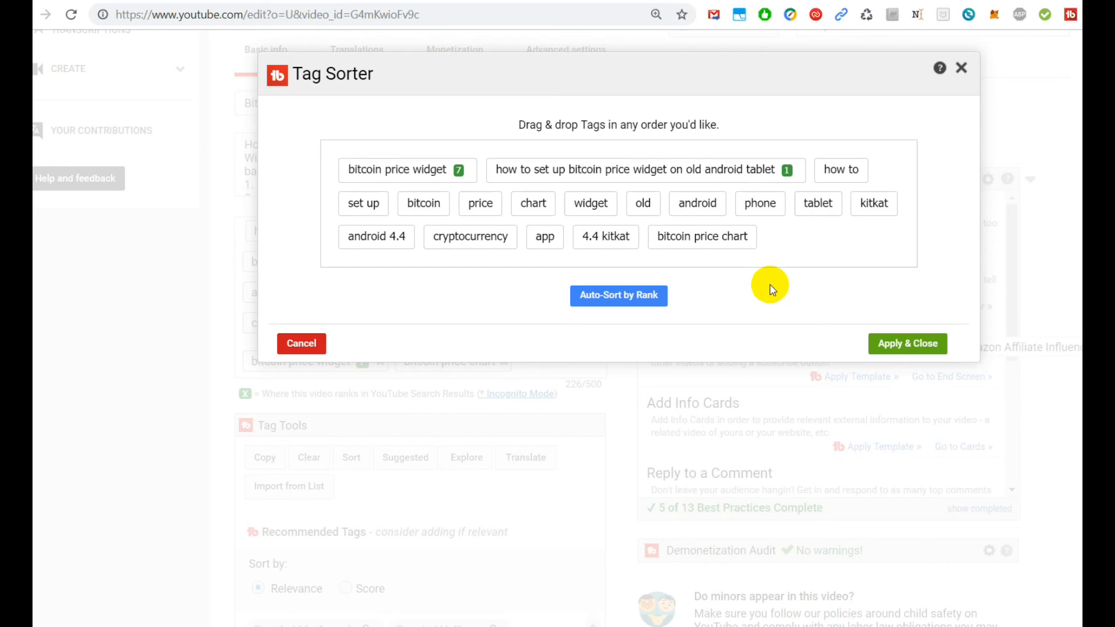
pyautogui.moveTo(860, 313)
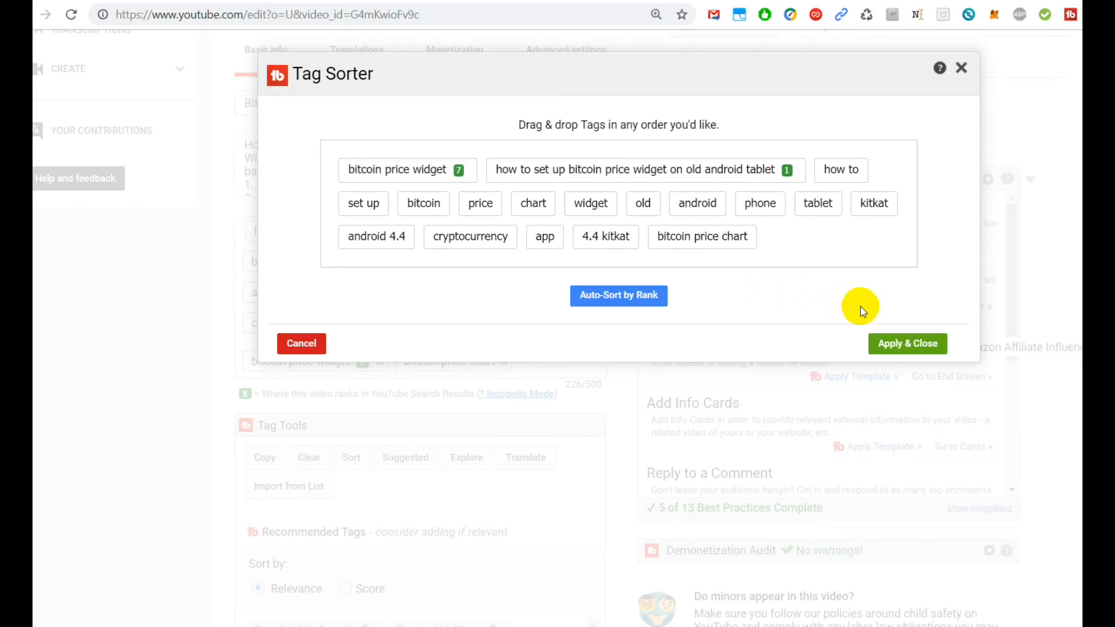